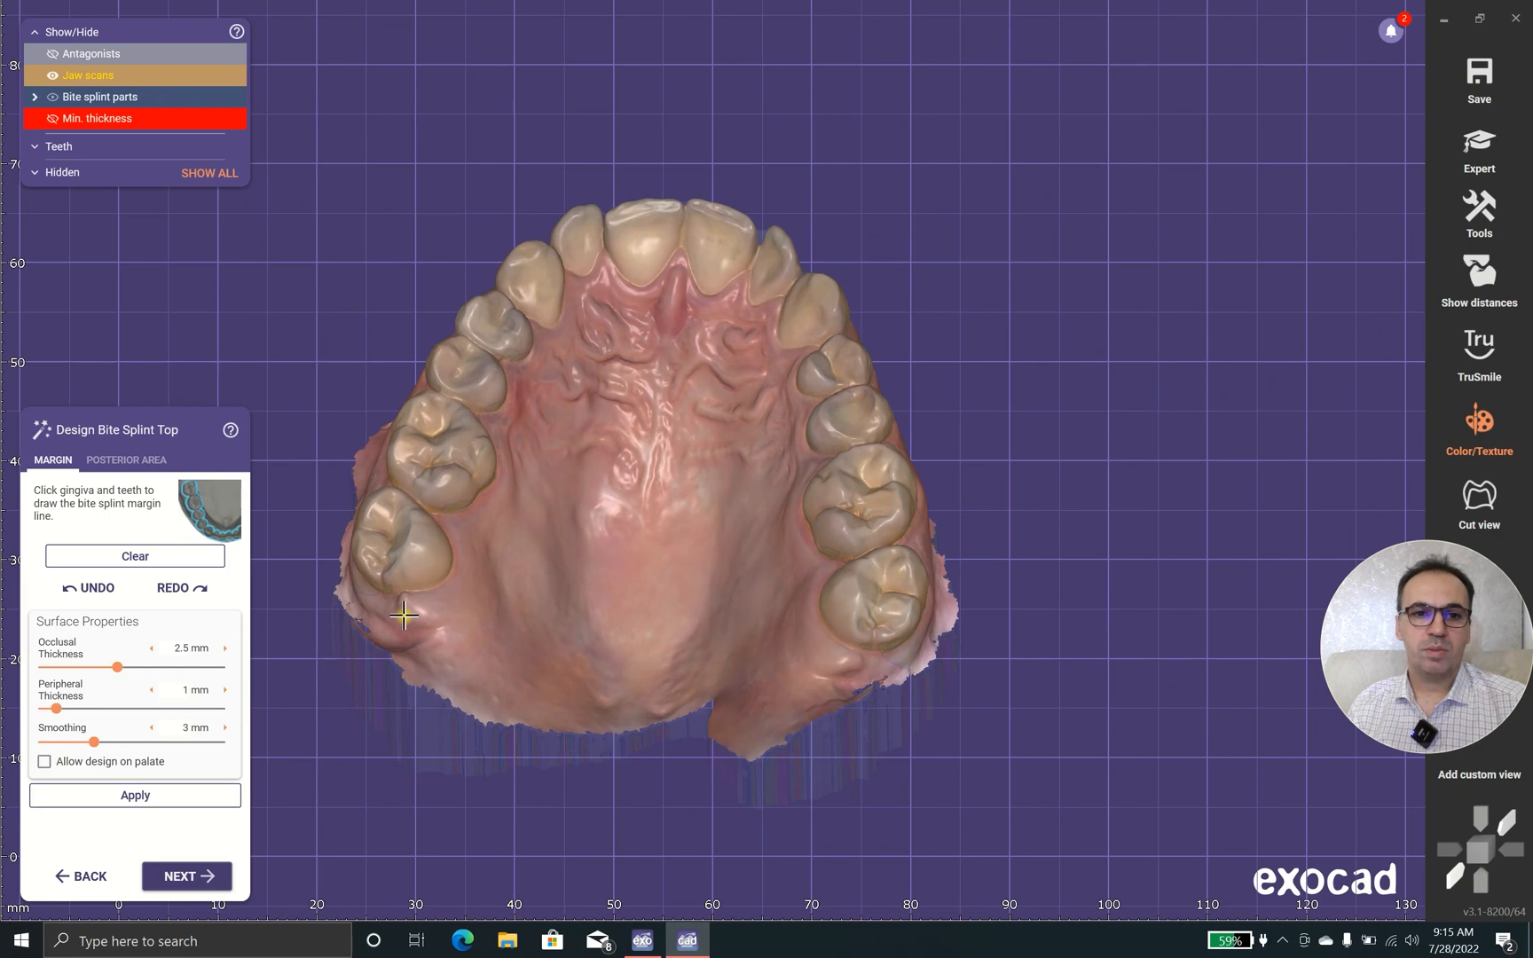
- Start the splint margin line on the back gingiva, behind the molars and across the palate
click(444, 603)
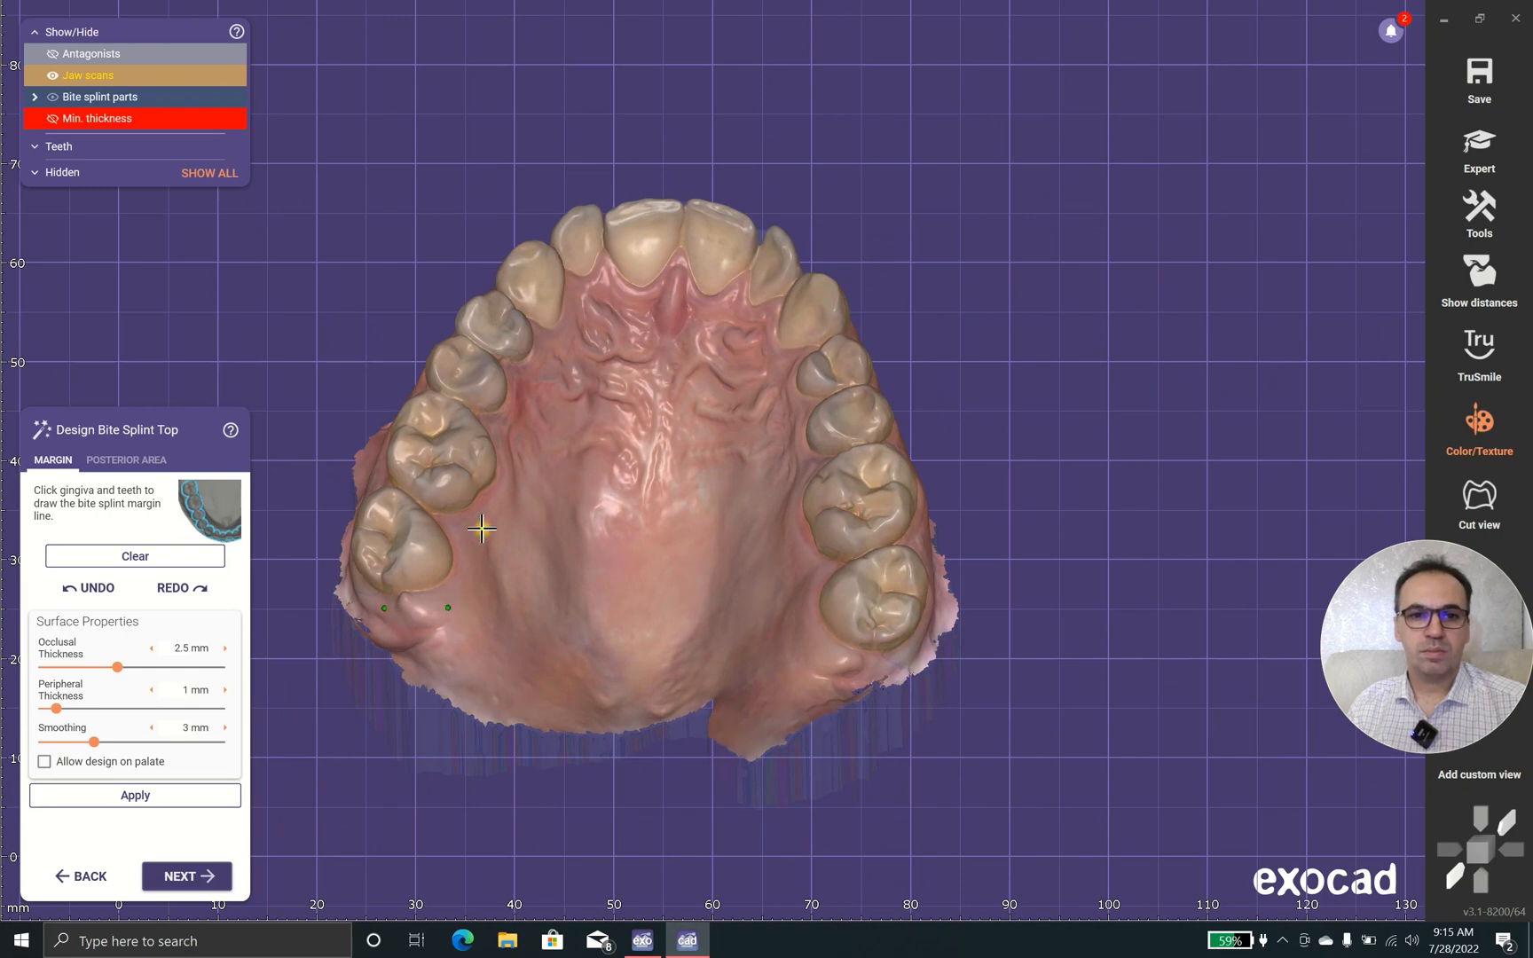
click(593, 320)
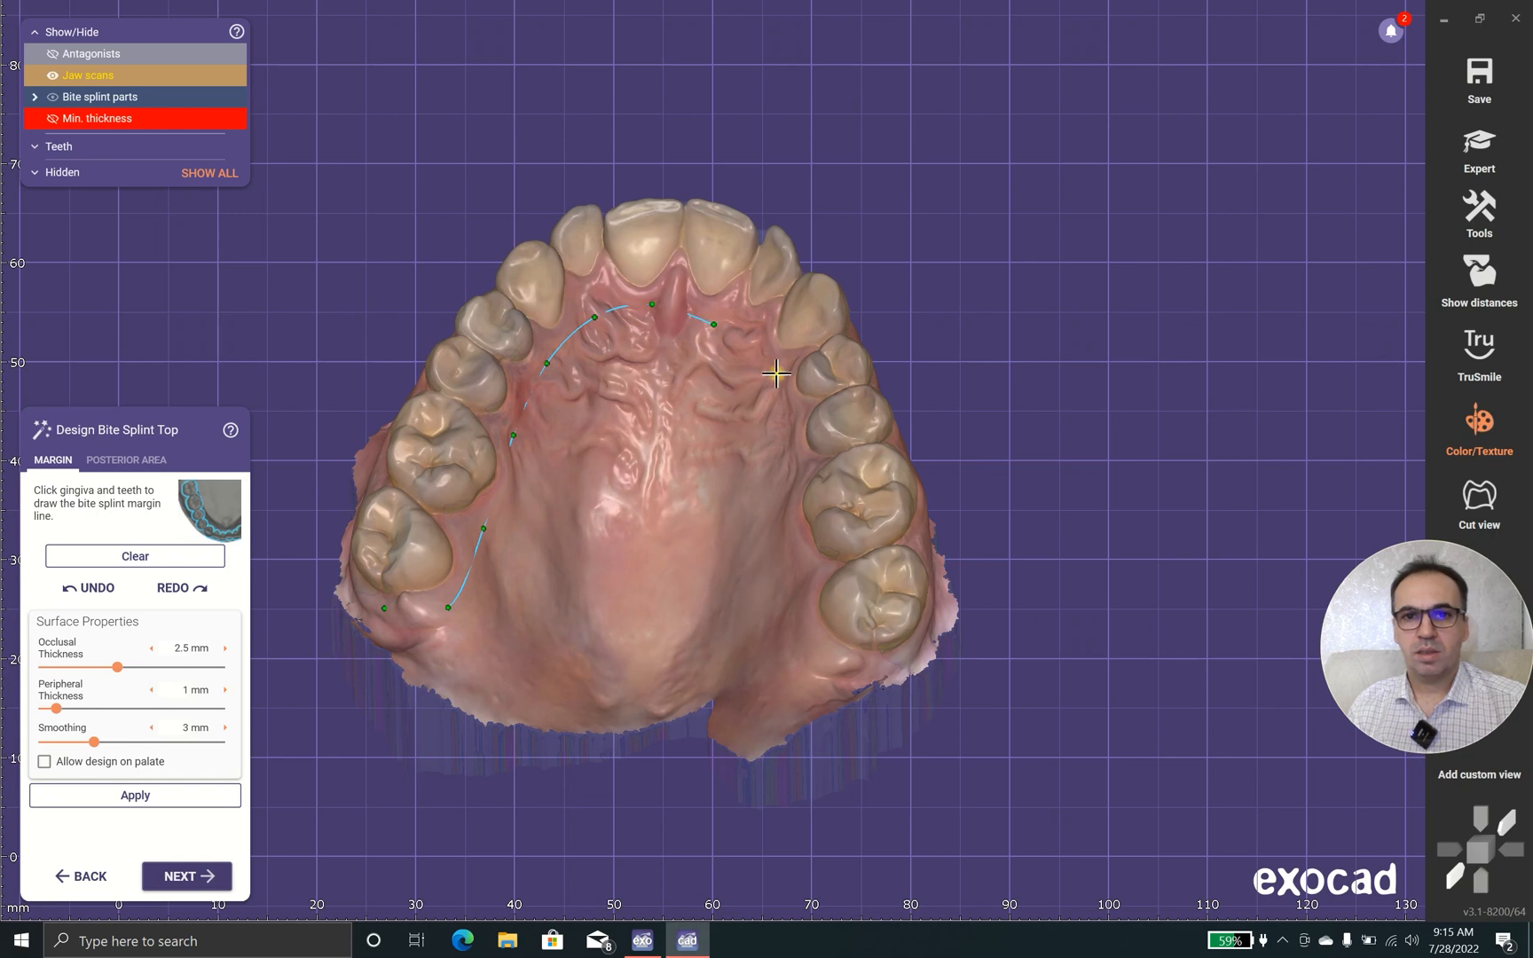
click(806, 596)
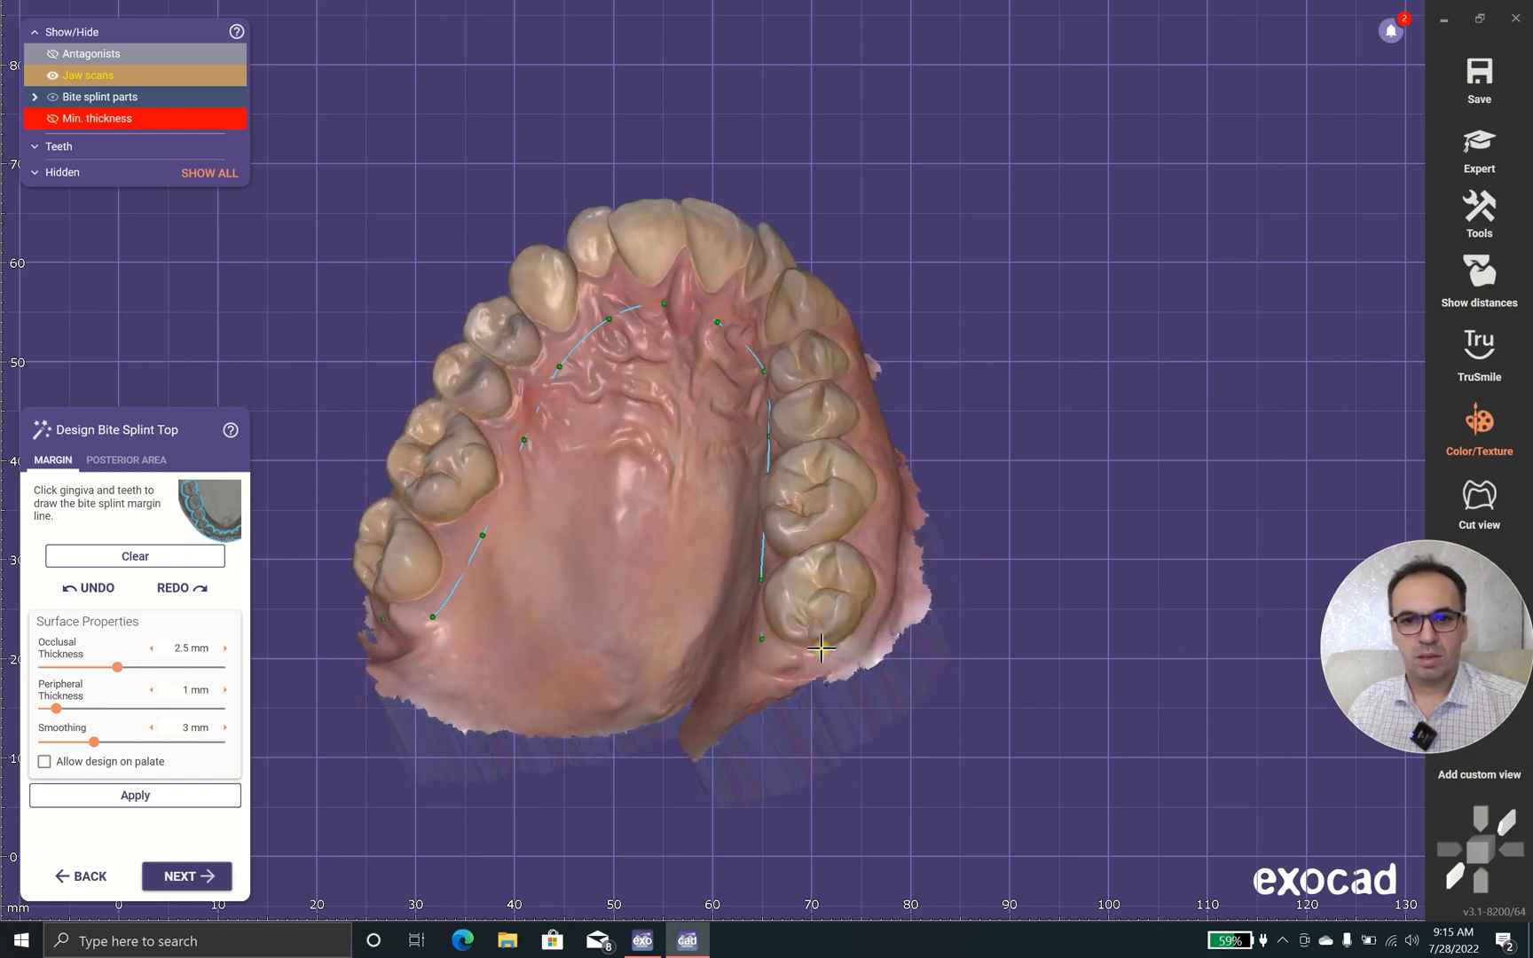
drag(821, 646, 772, 646)
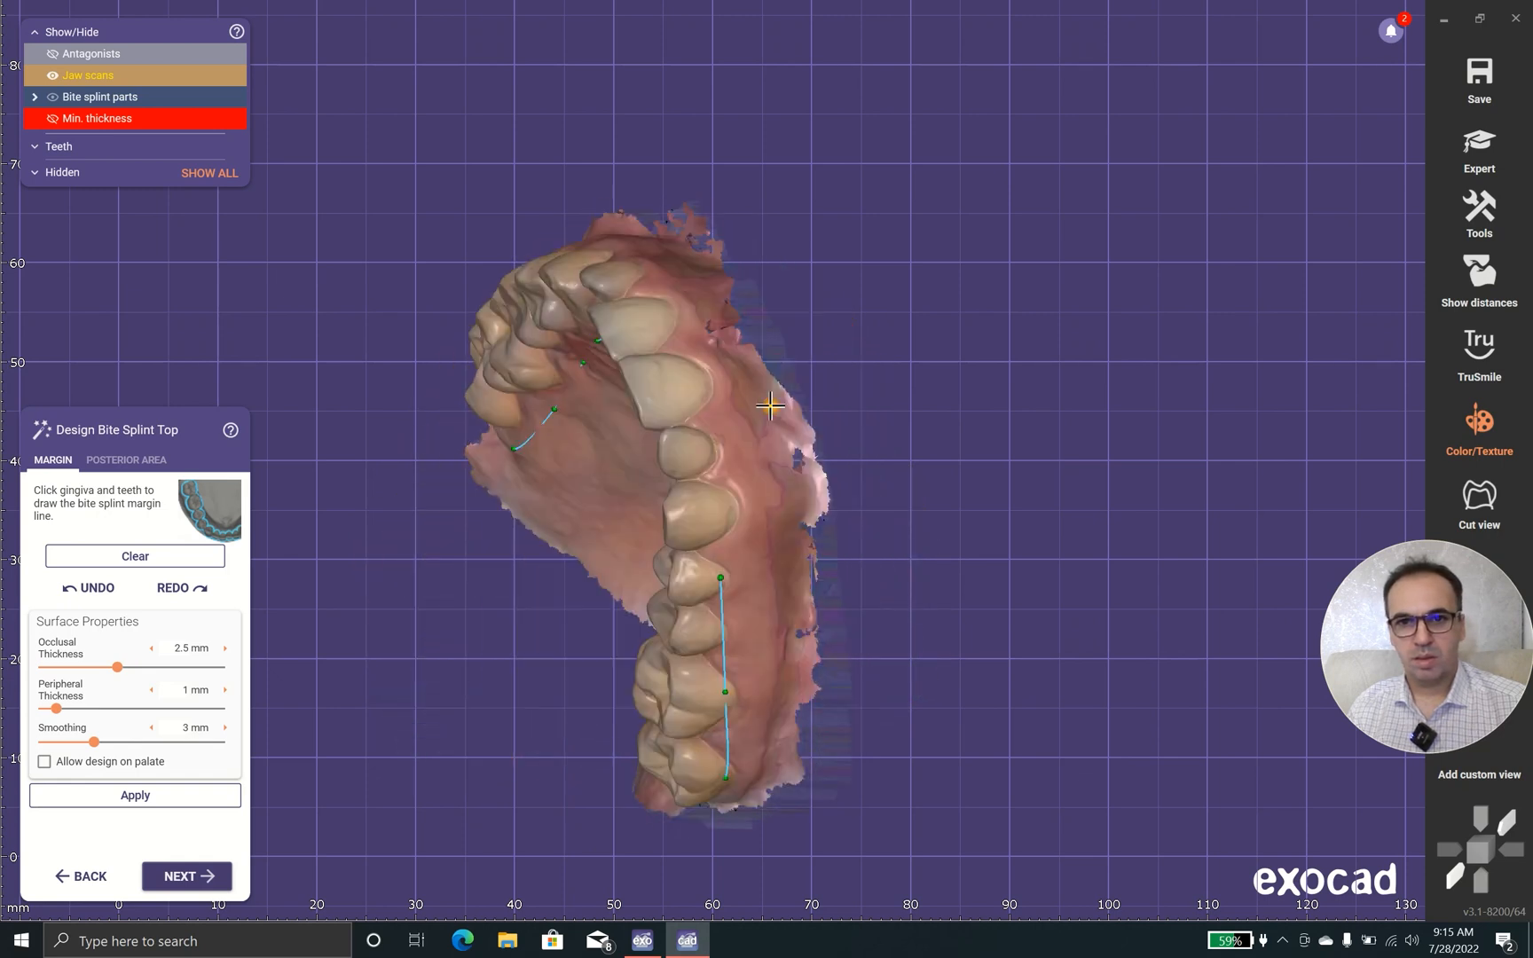
- Continue the margin line along the side teeth while turning around the arch
drag(770, 405, 612, 541)
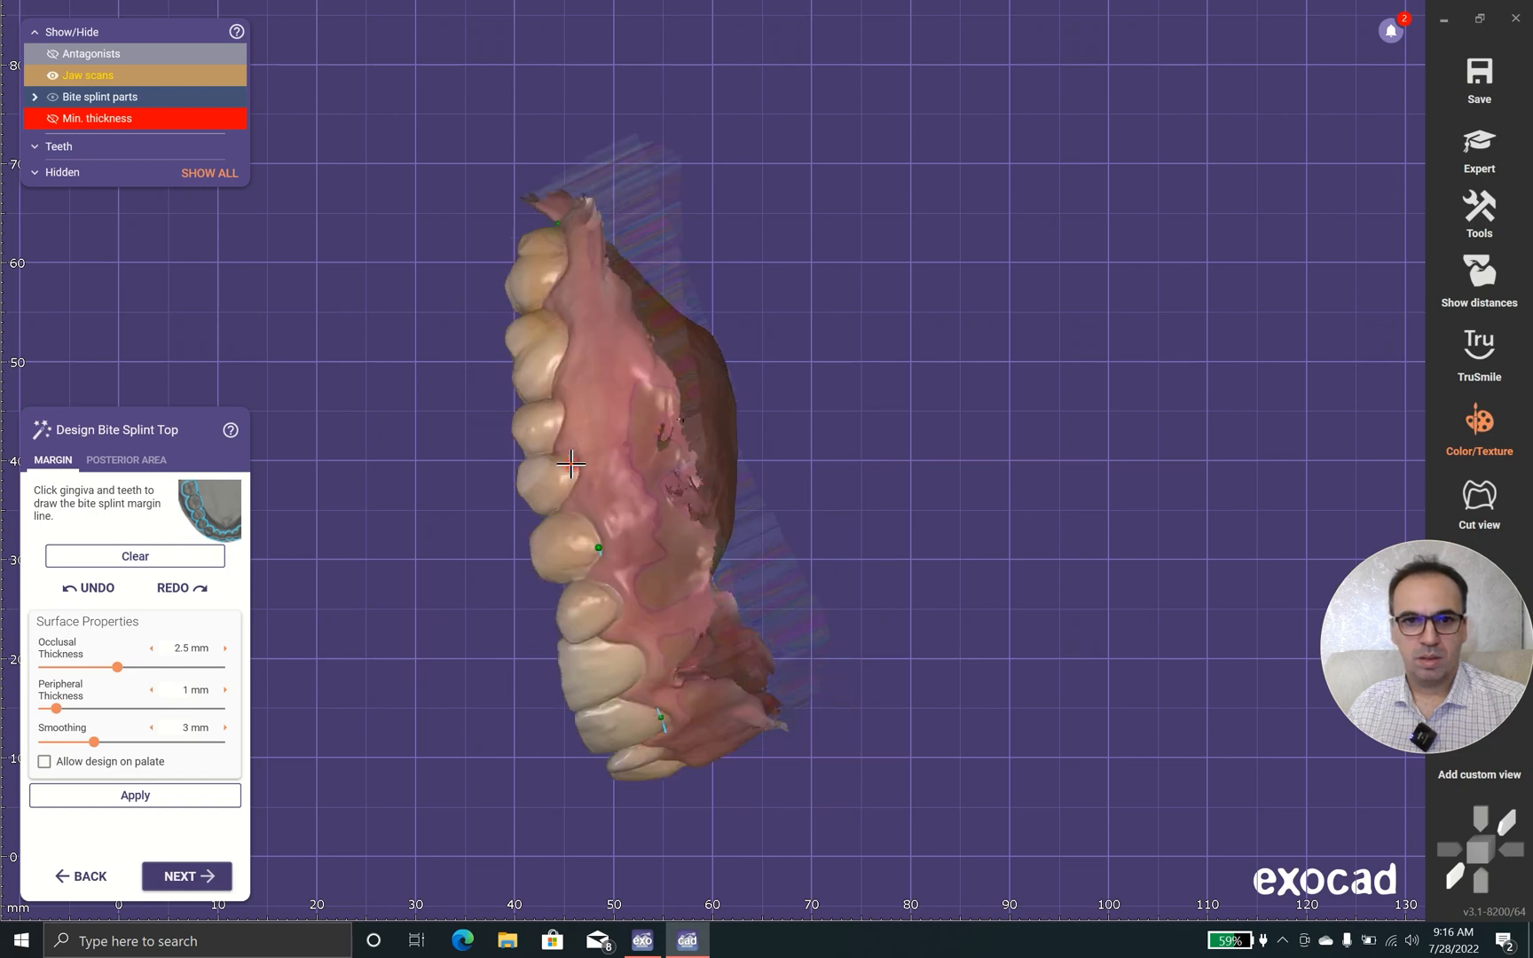
click(596, 316)
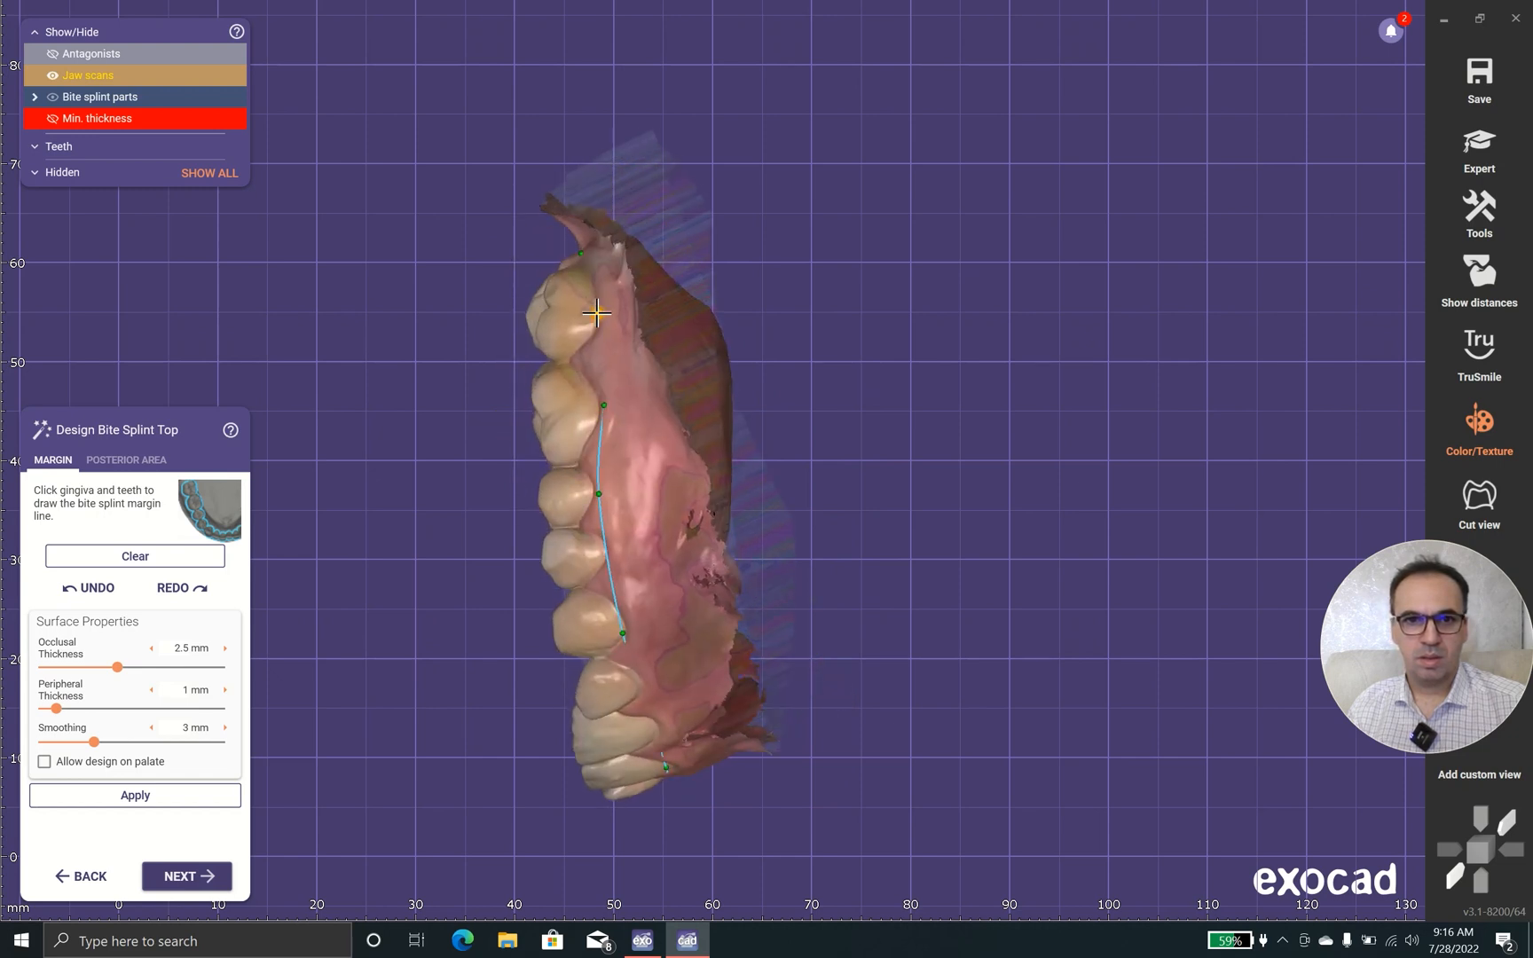
drag(596, 313, 785, 277)
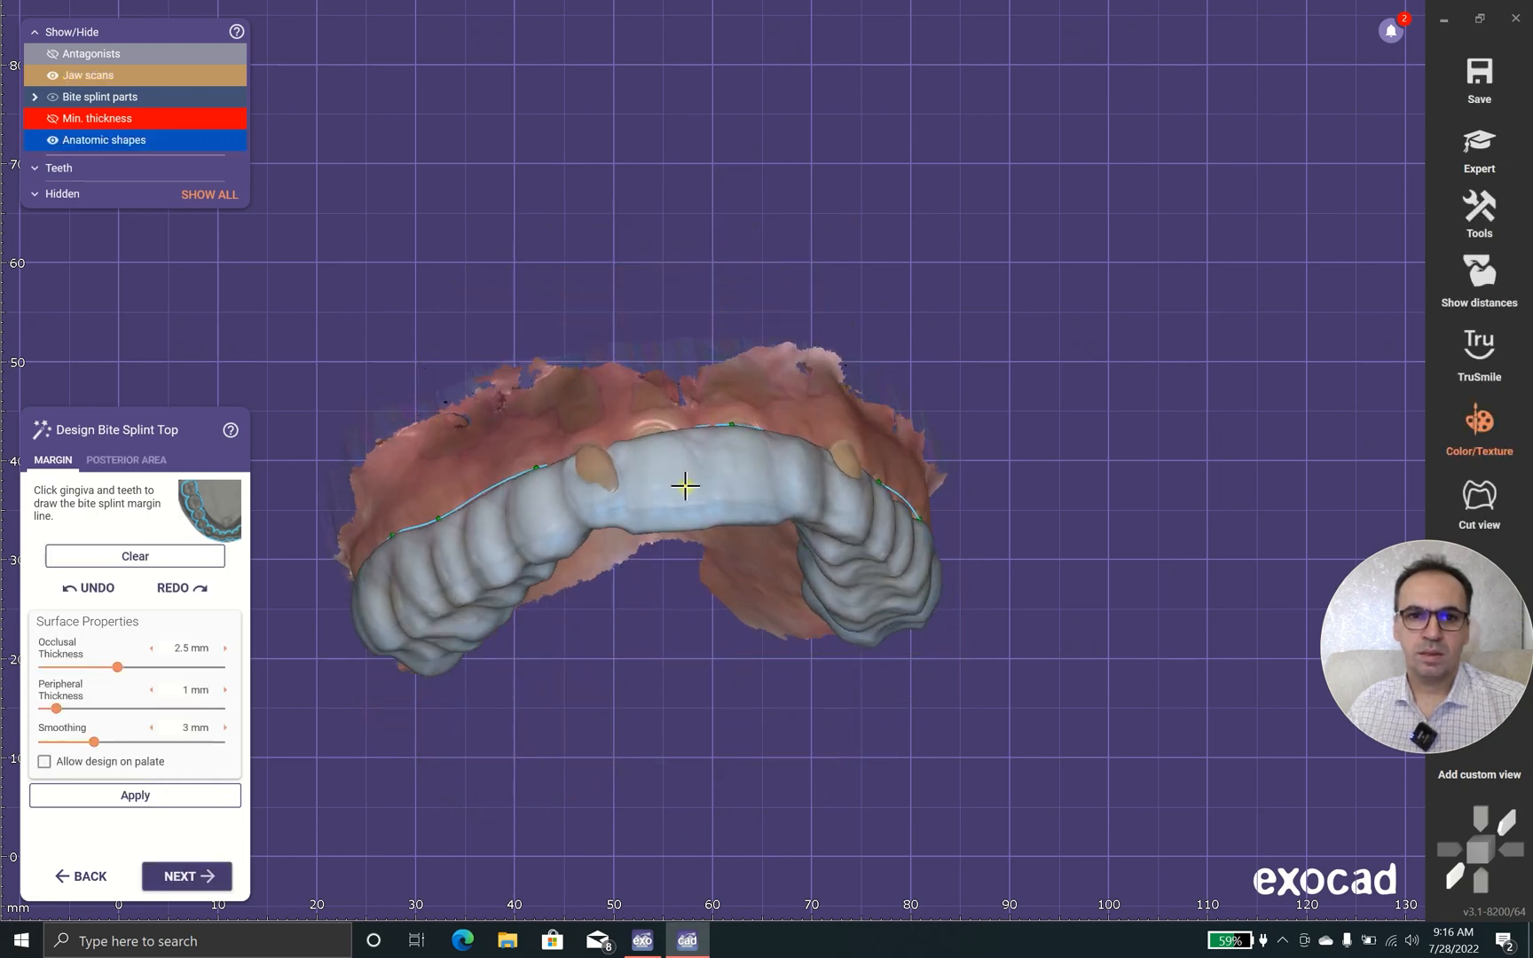
- Add and adjust margin points along the front gingiva after viewing the splint from the front
drag(685, 486, 623, 351)
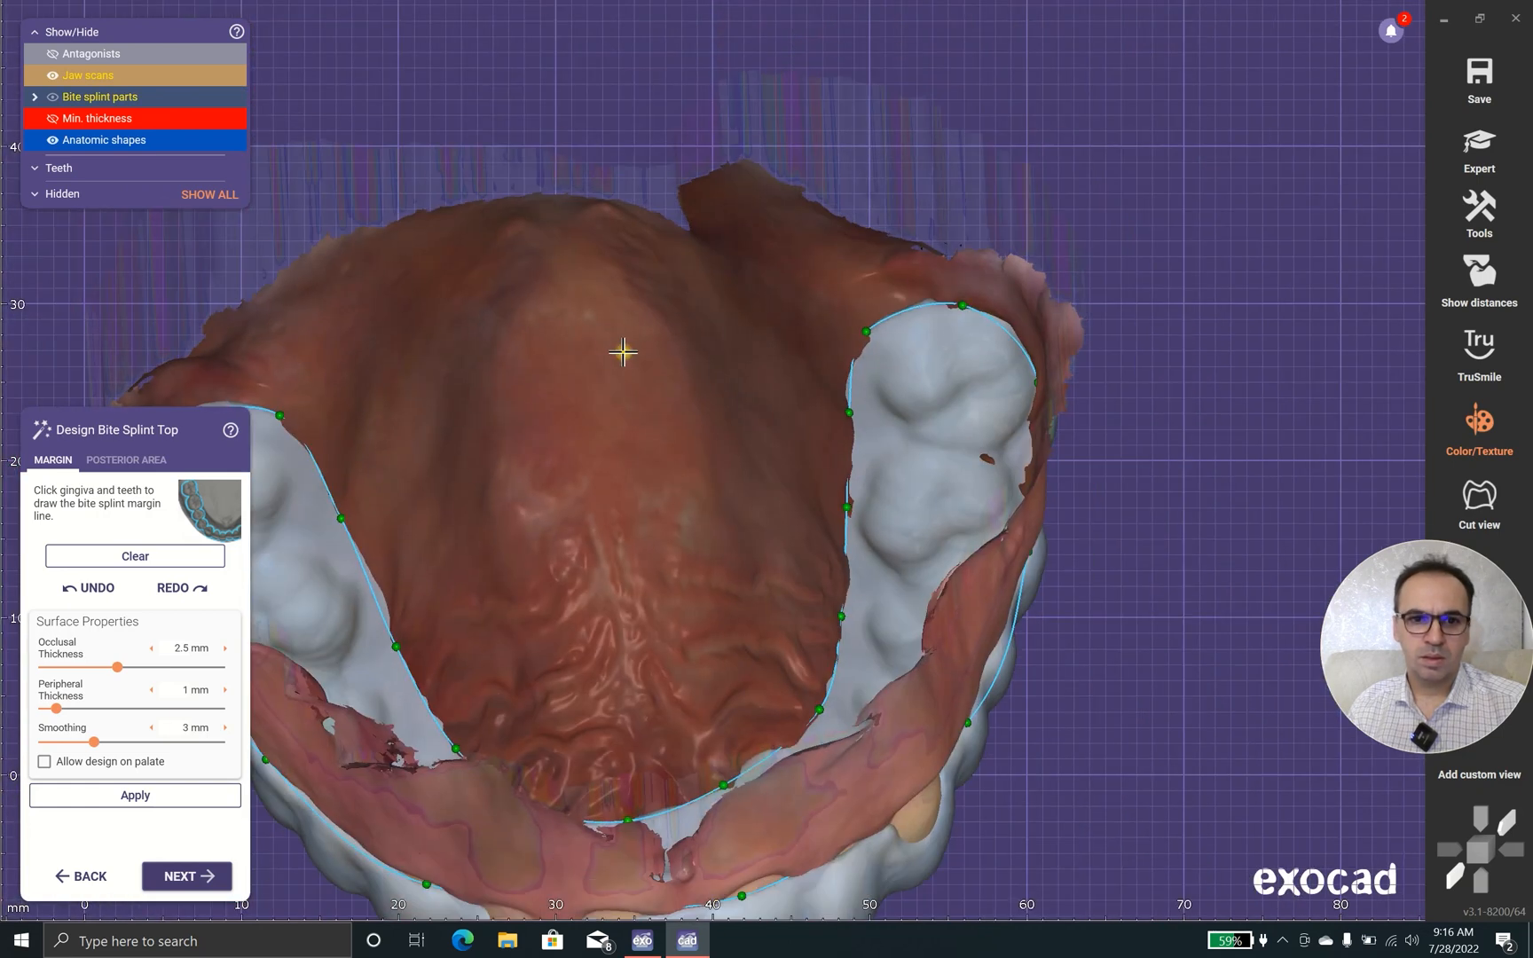
drag(623, 351, 552, 550)
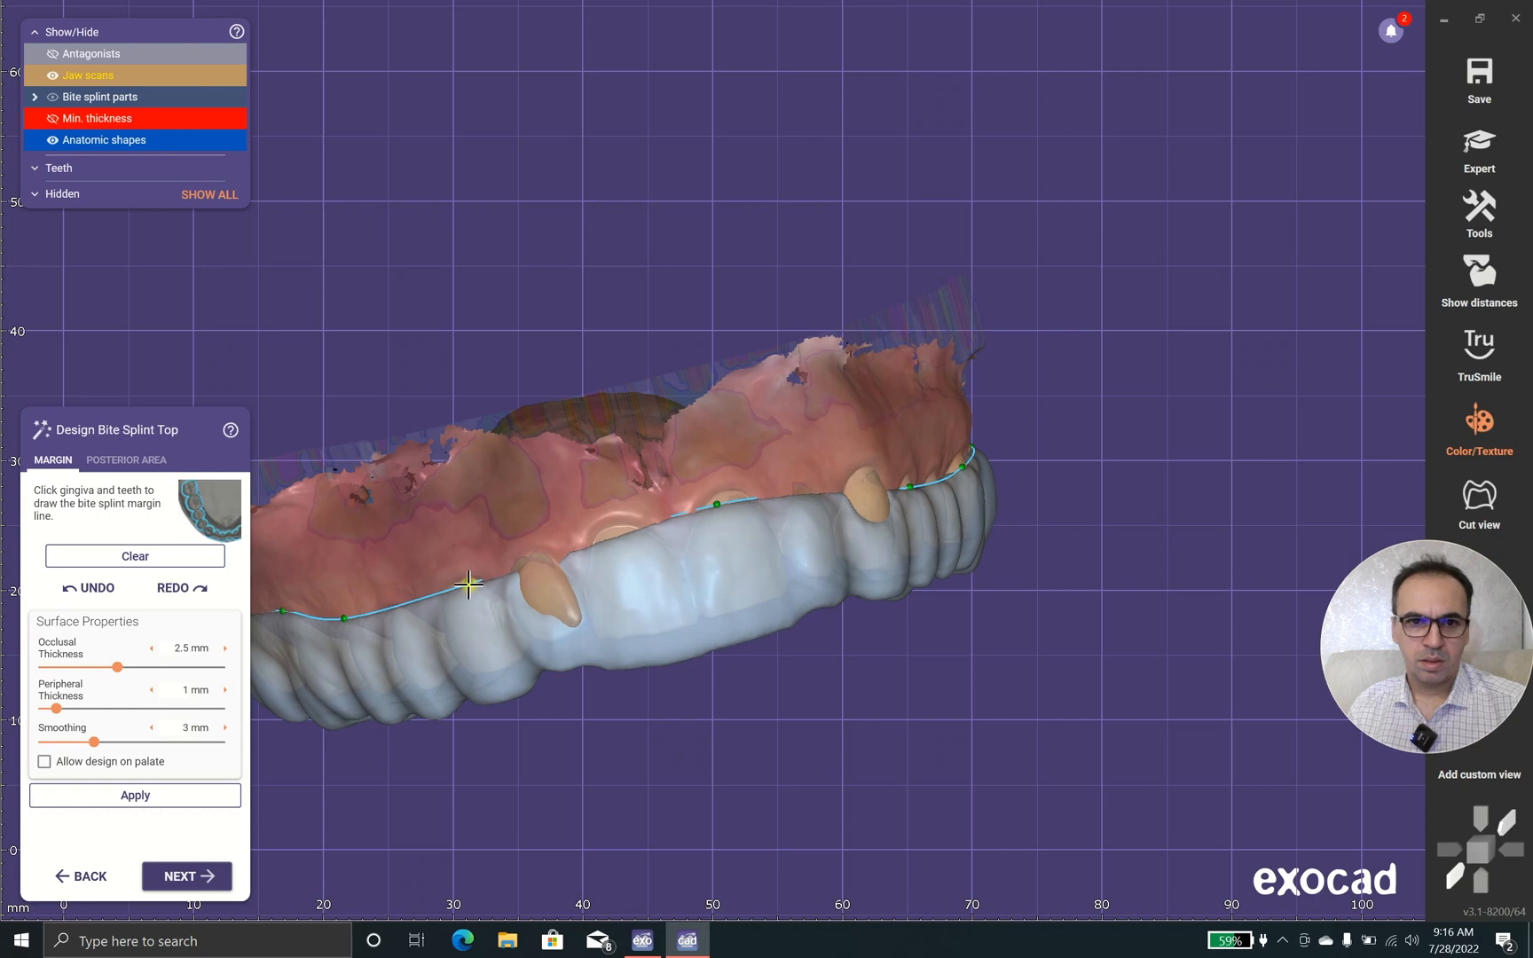
click(644, 536)
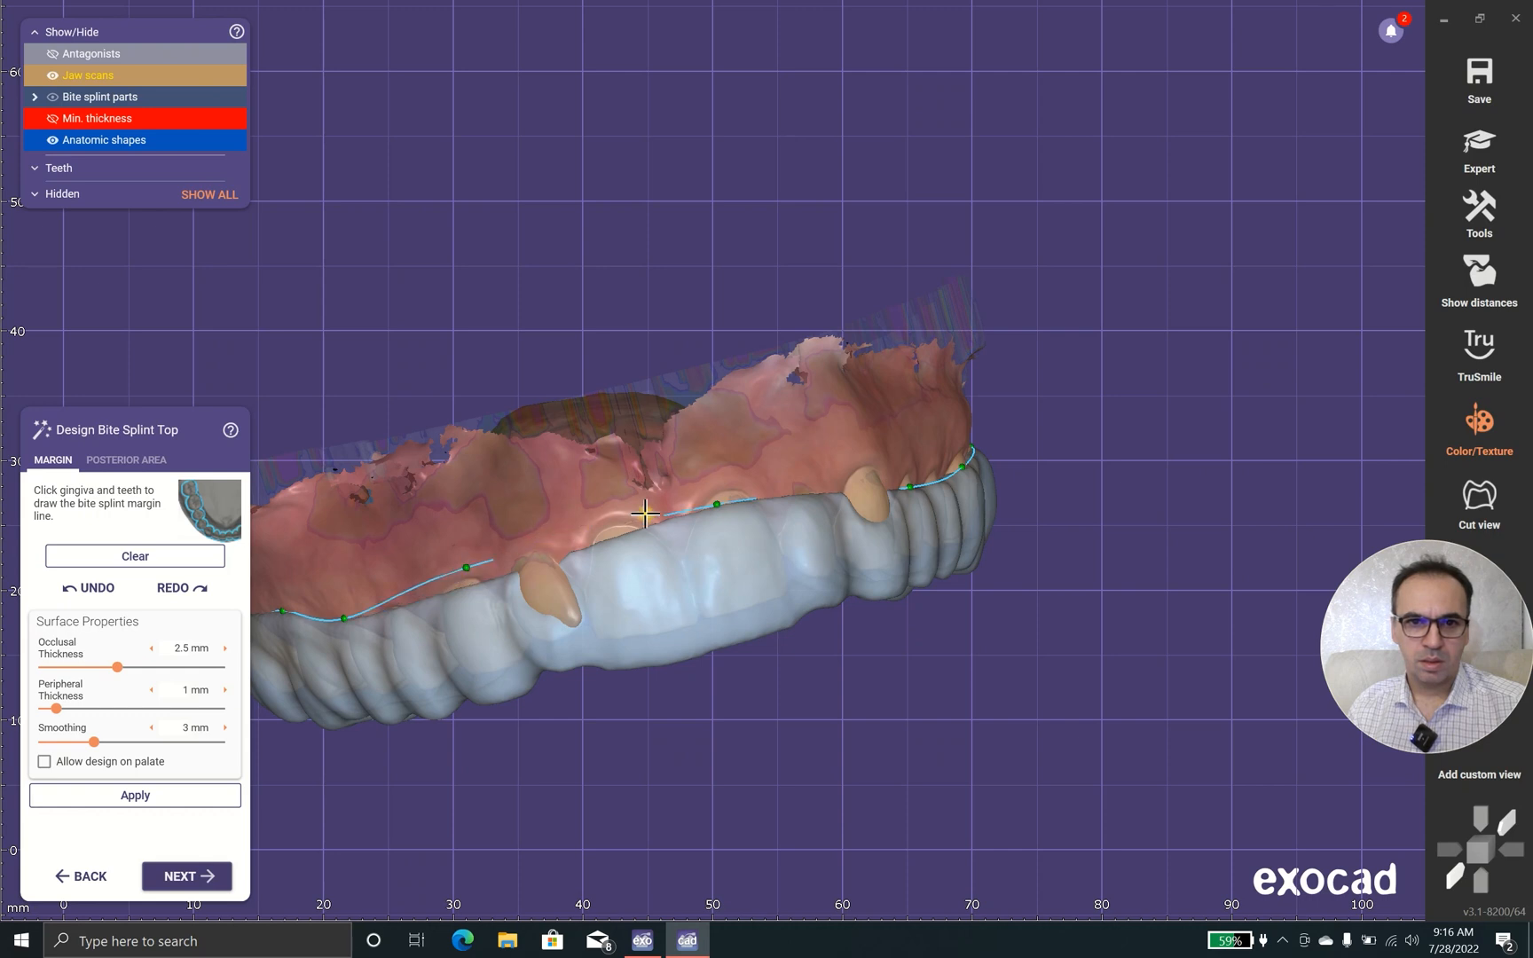
click(388, 604)
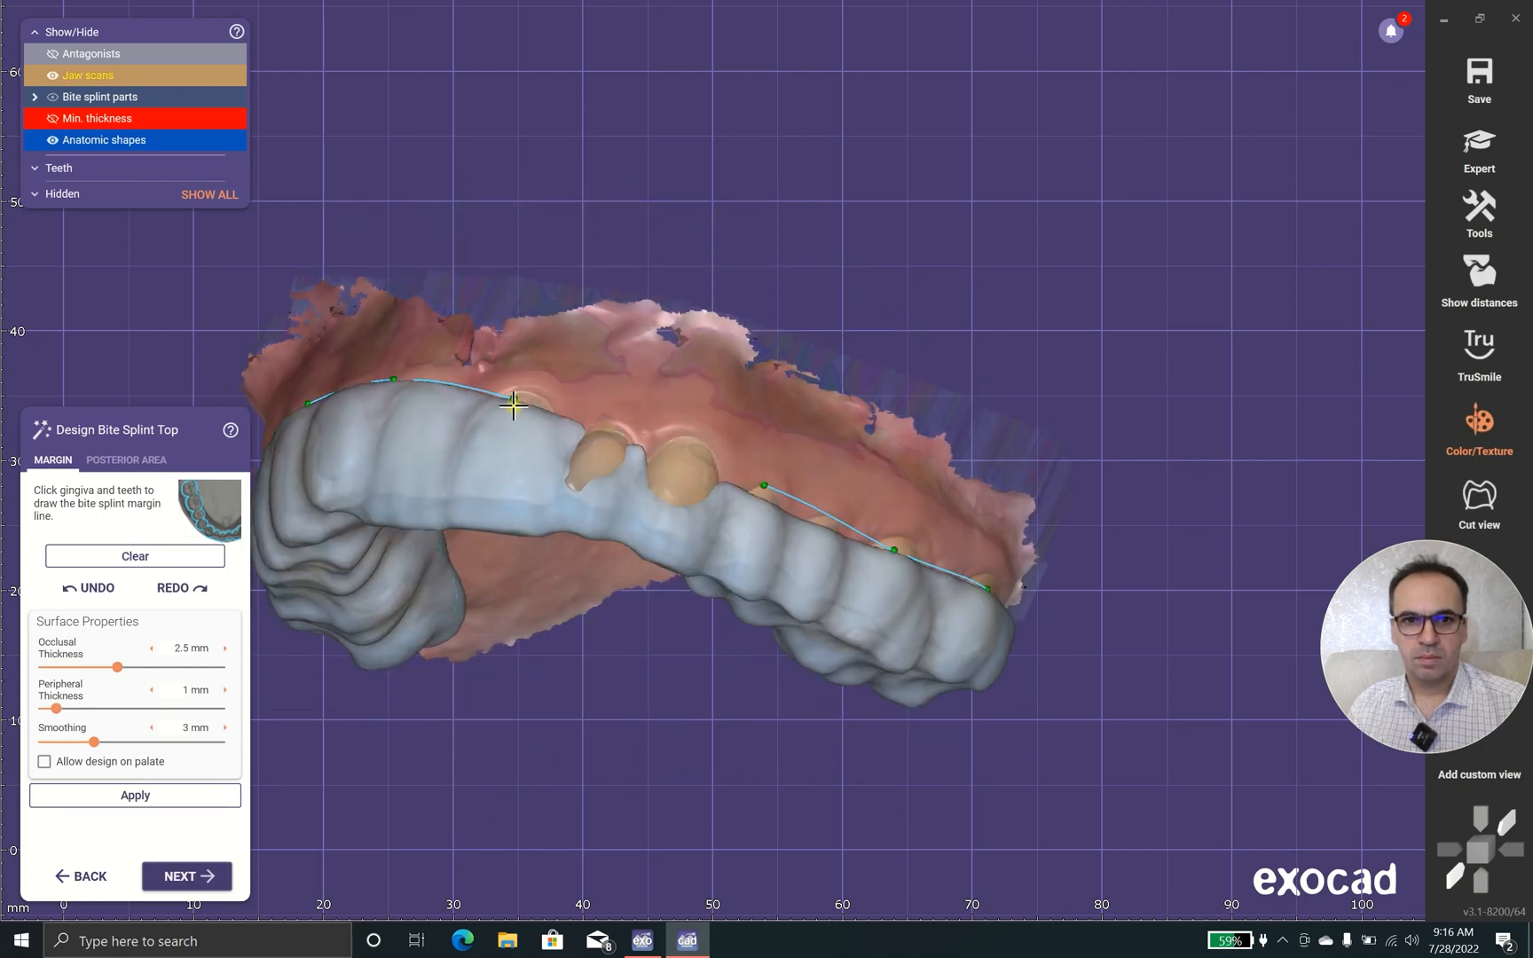
- Add margin points over the front and side teeth and pull the line closer to the teeth
click(529, 403)
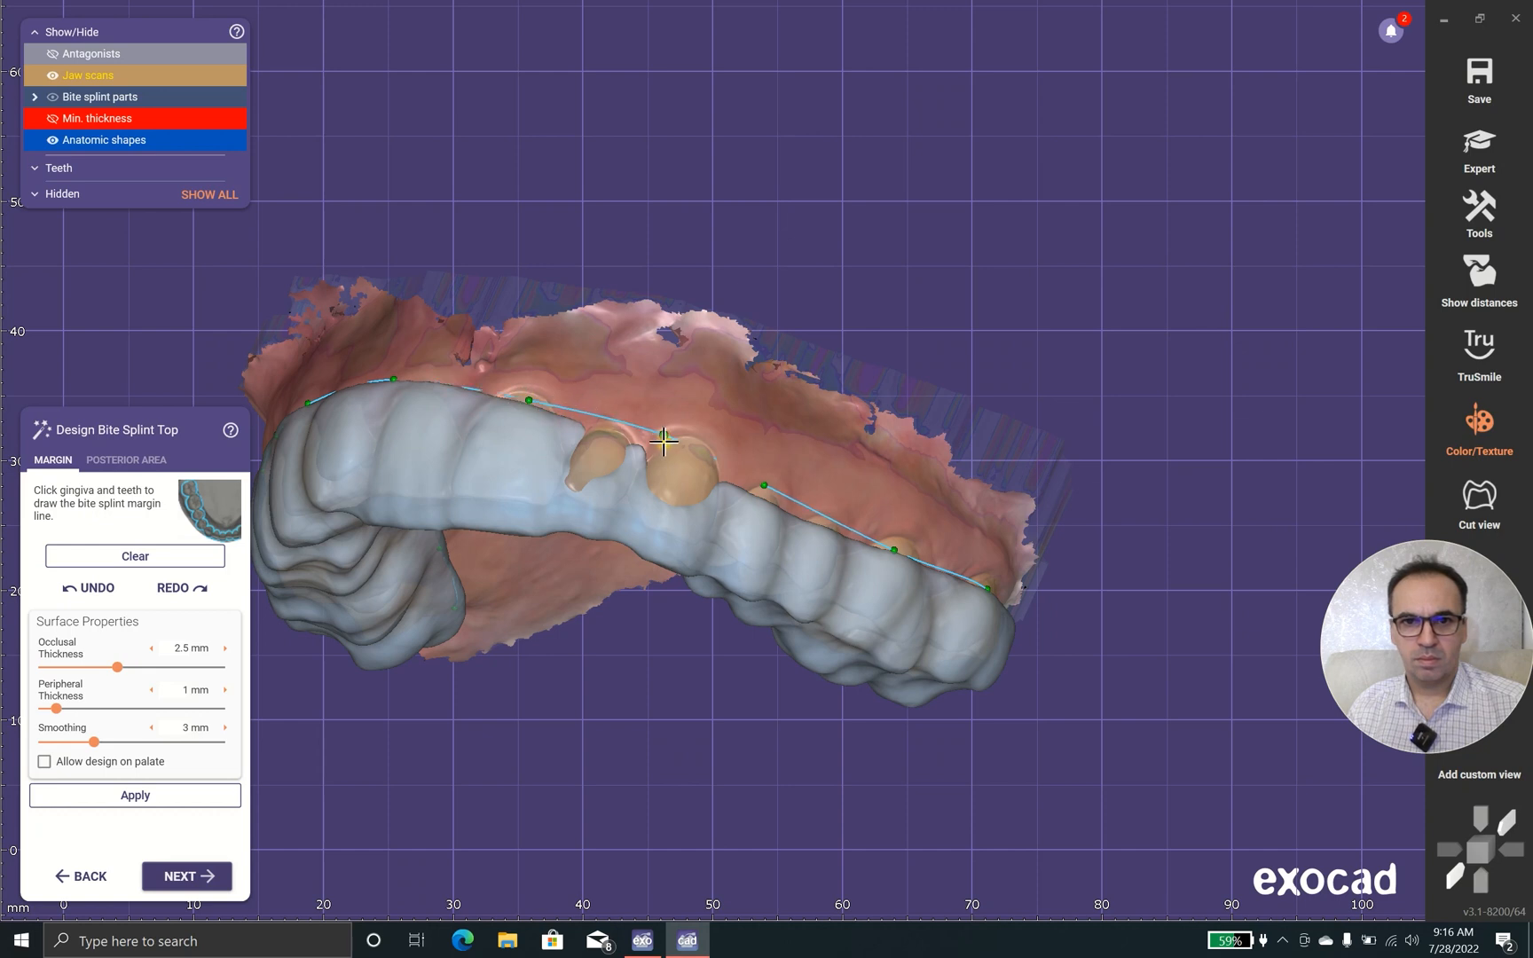
click(135, 795)
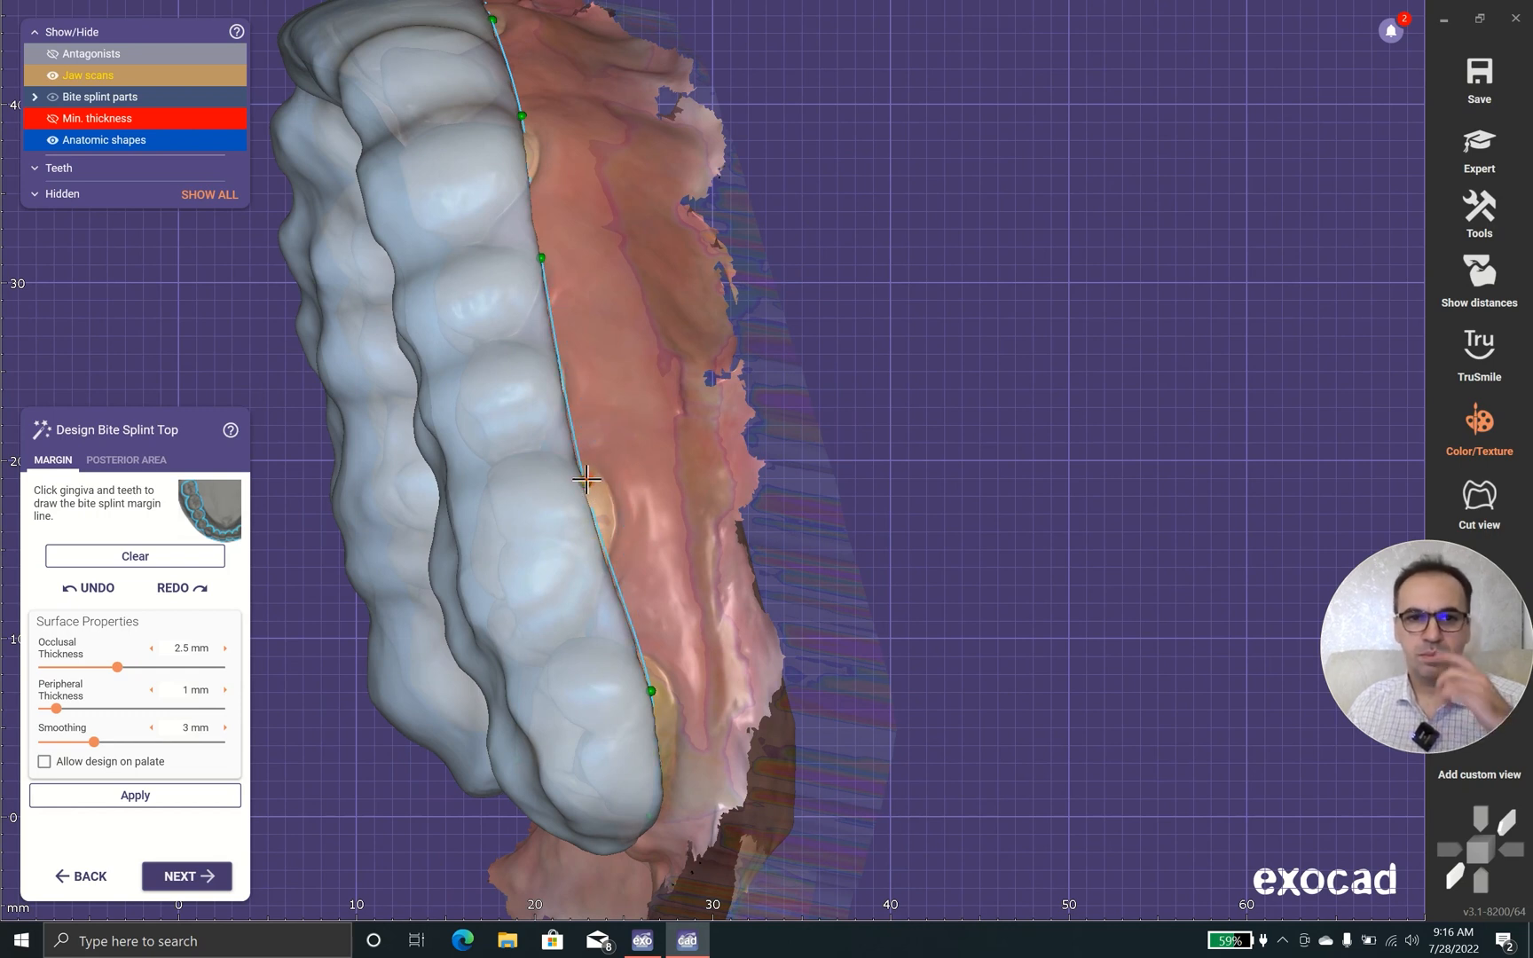
click(653, 690)
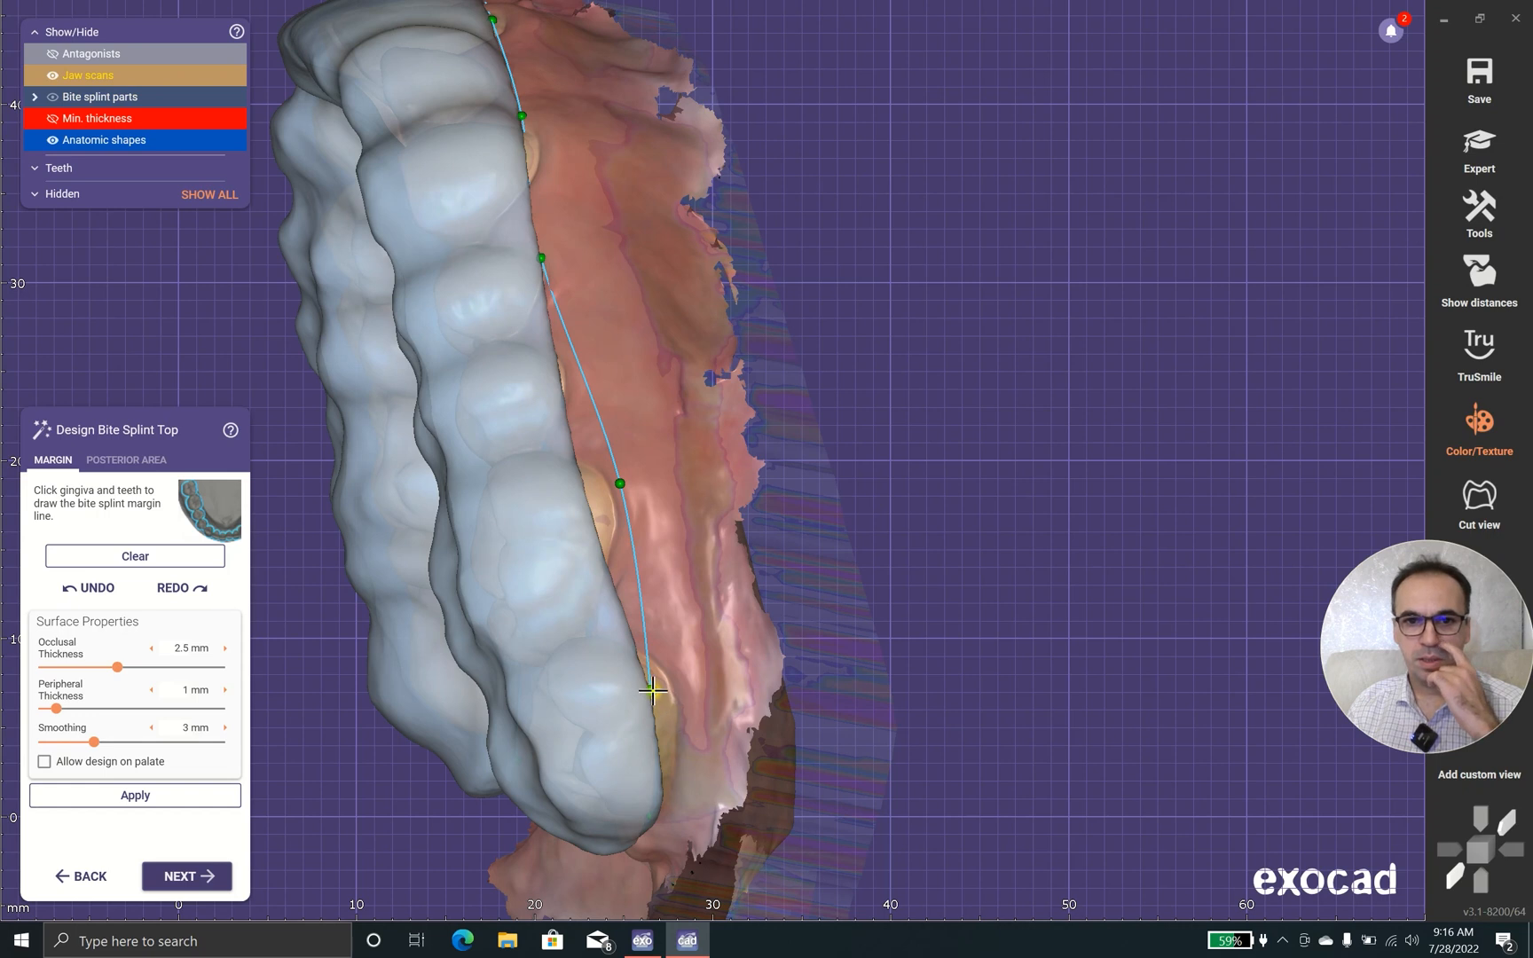
drag(655, 692, 332, 647)
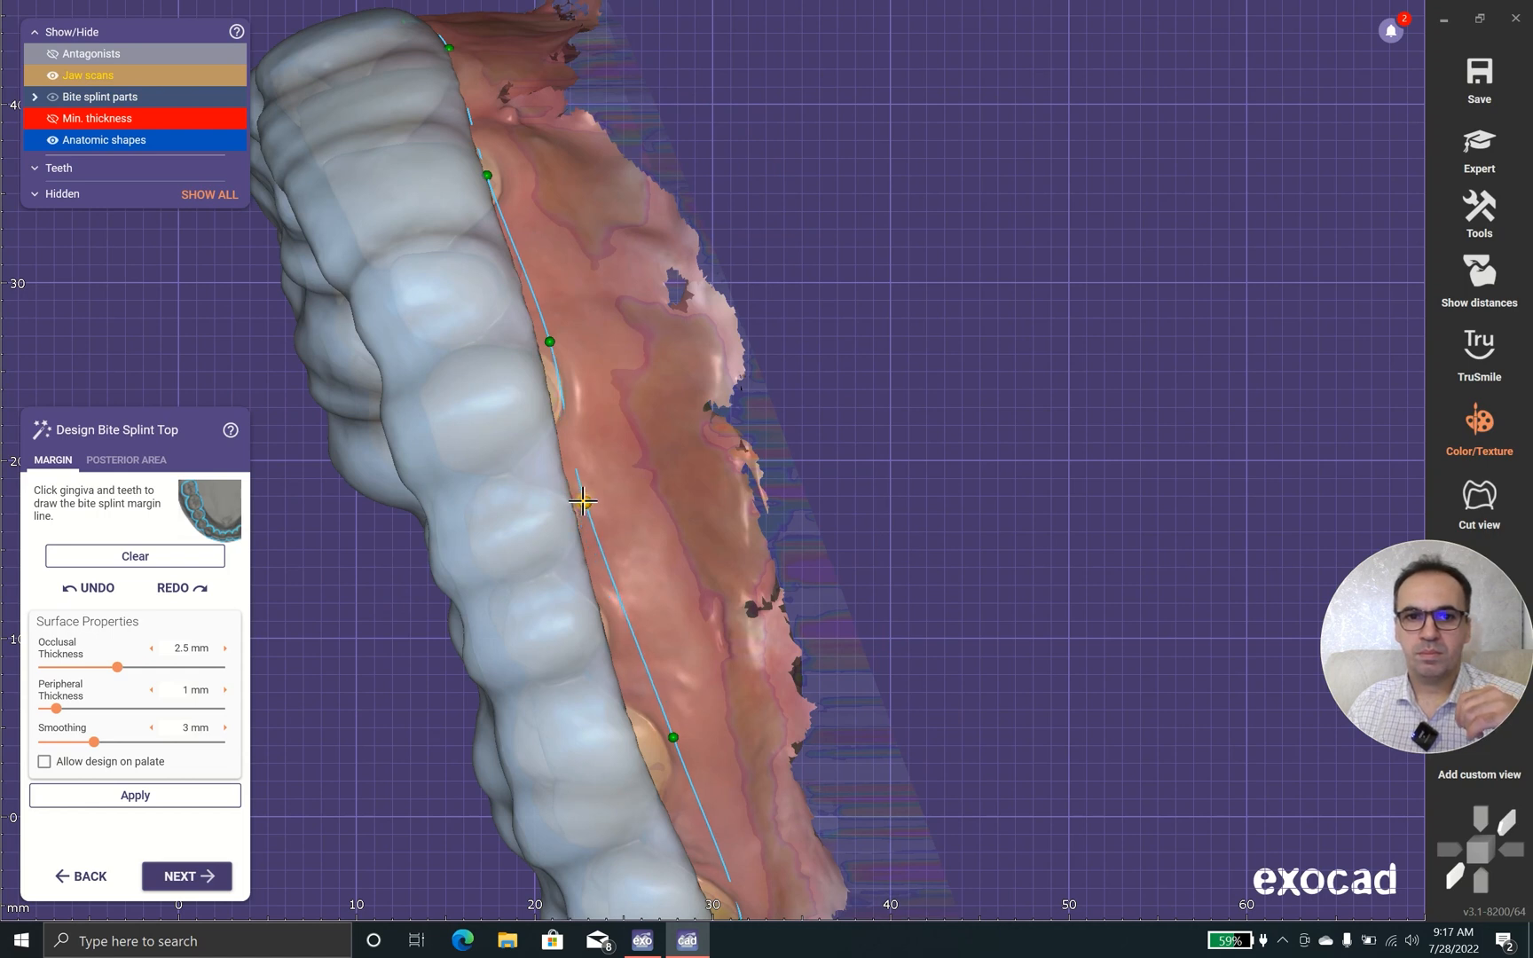
- Apply the refined margin so the splint edge is recalculated, and check the result
click(135, 796)
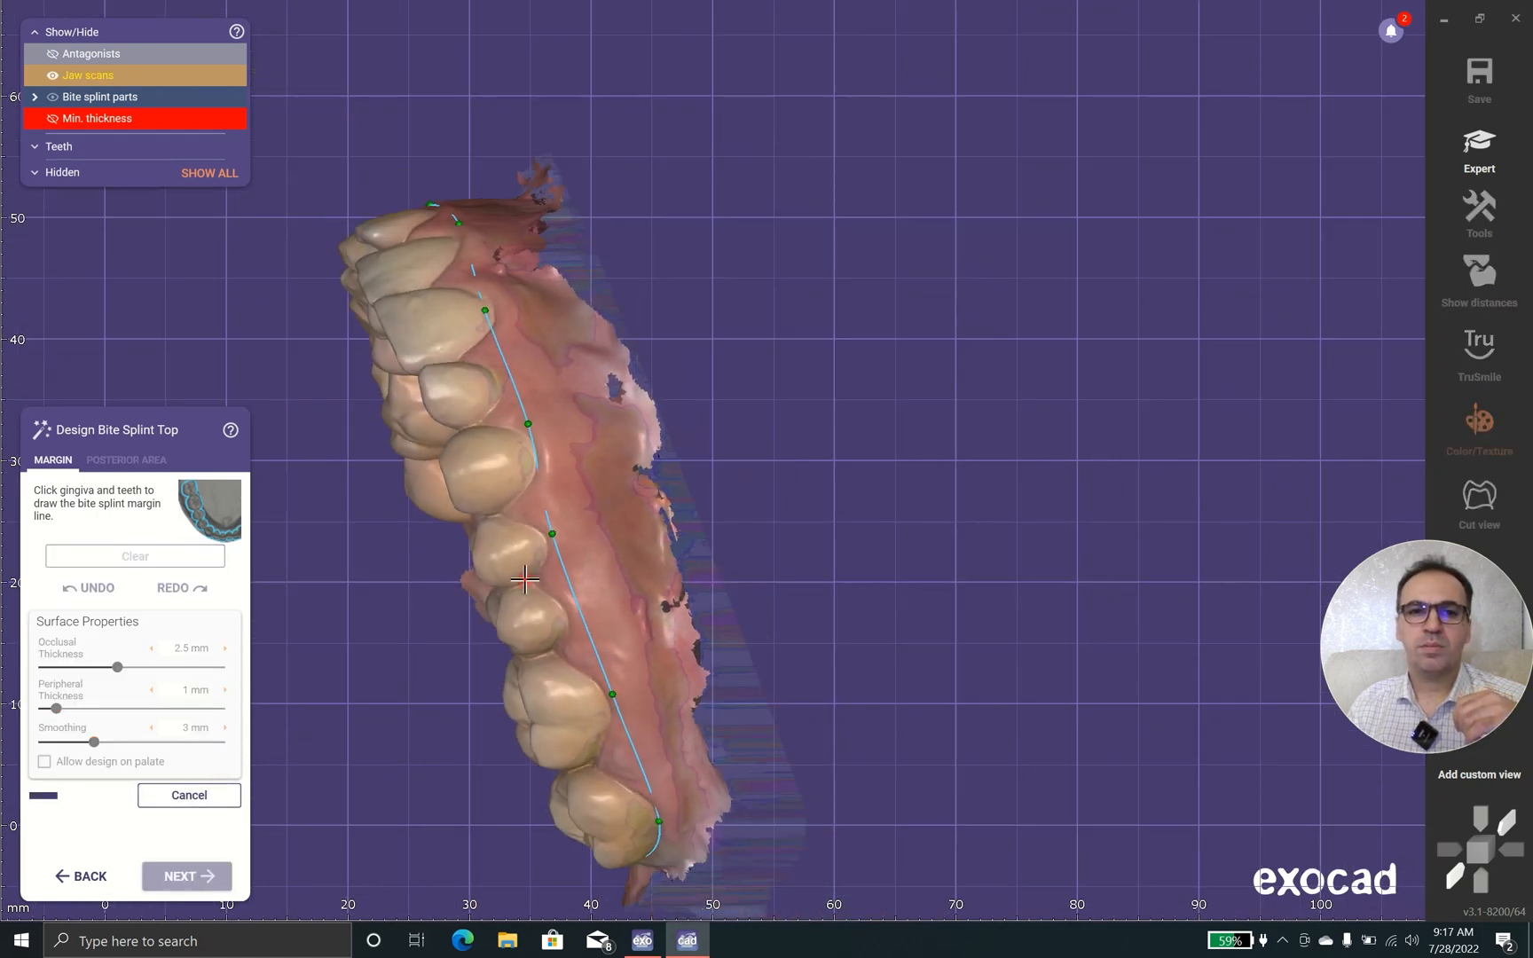
drag(526, 581, 355, 524)
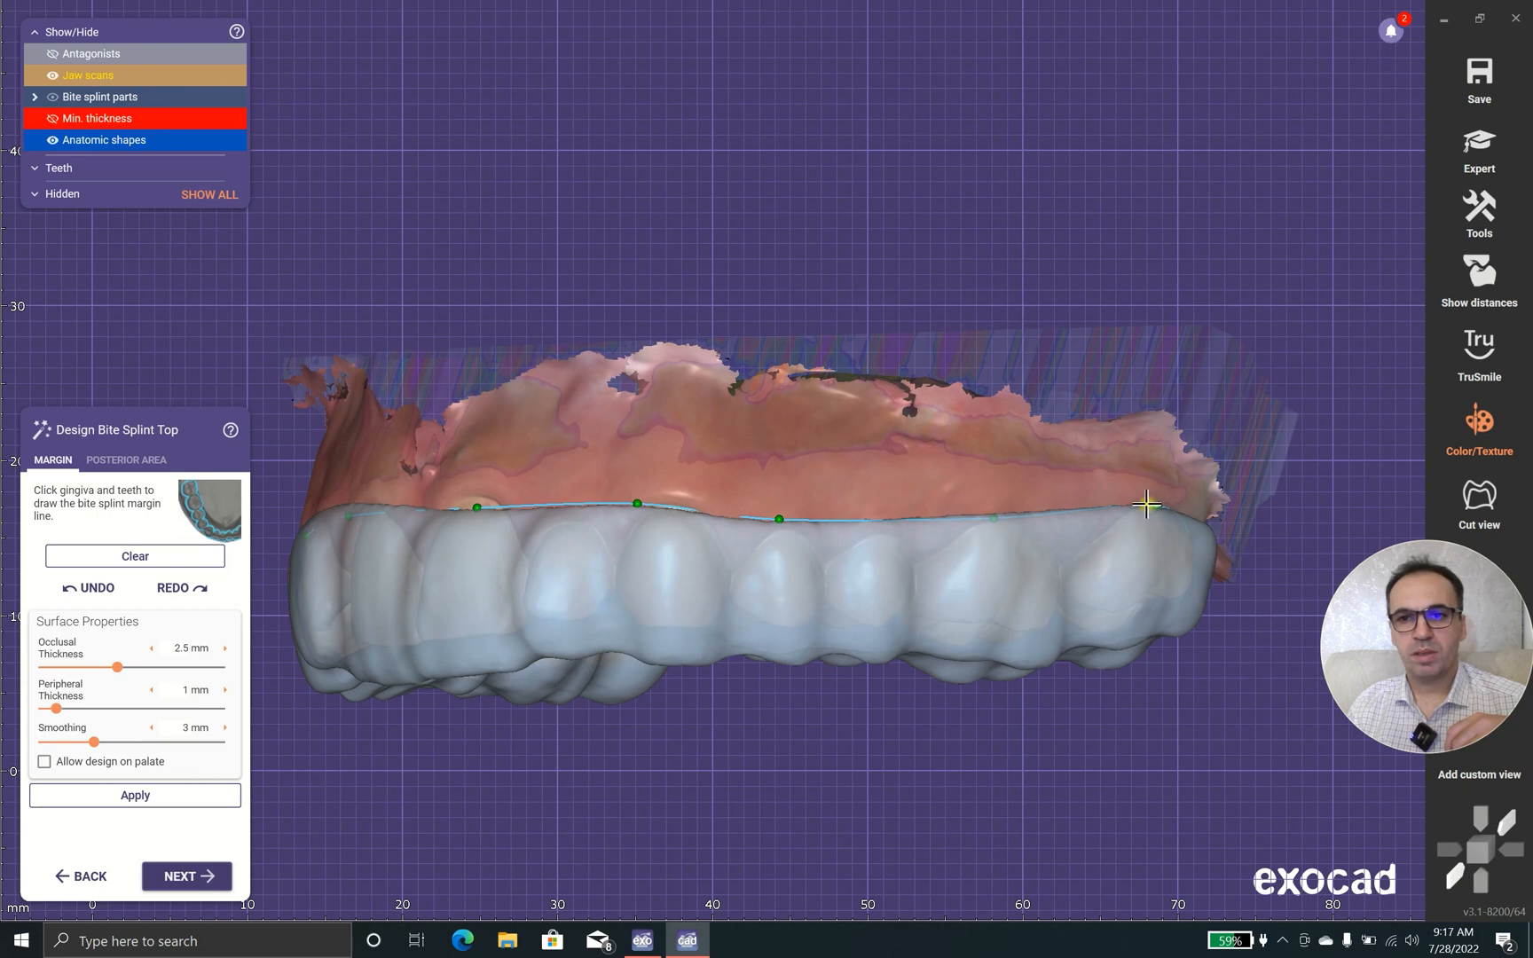
mouse_move(257, 735)
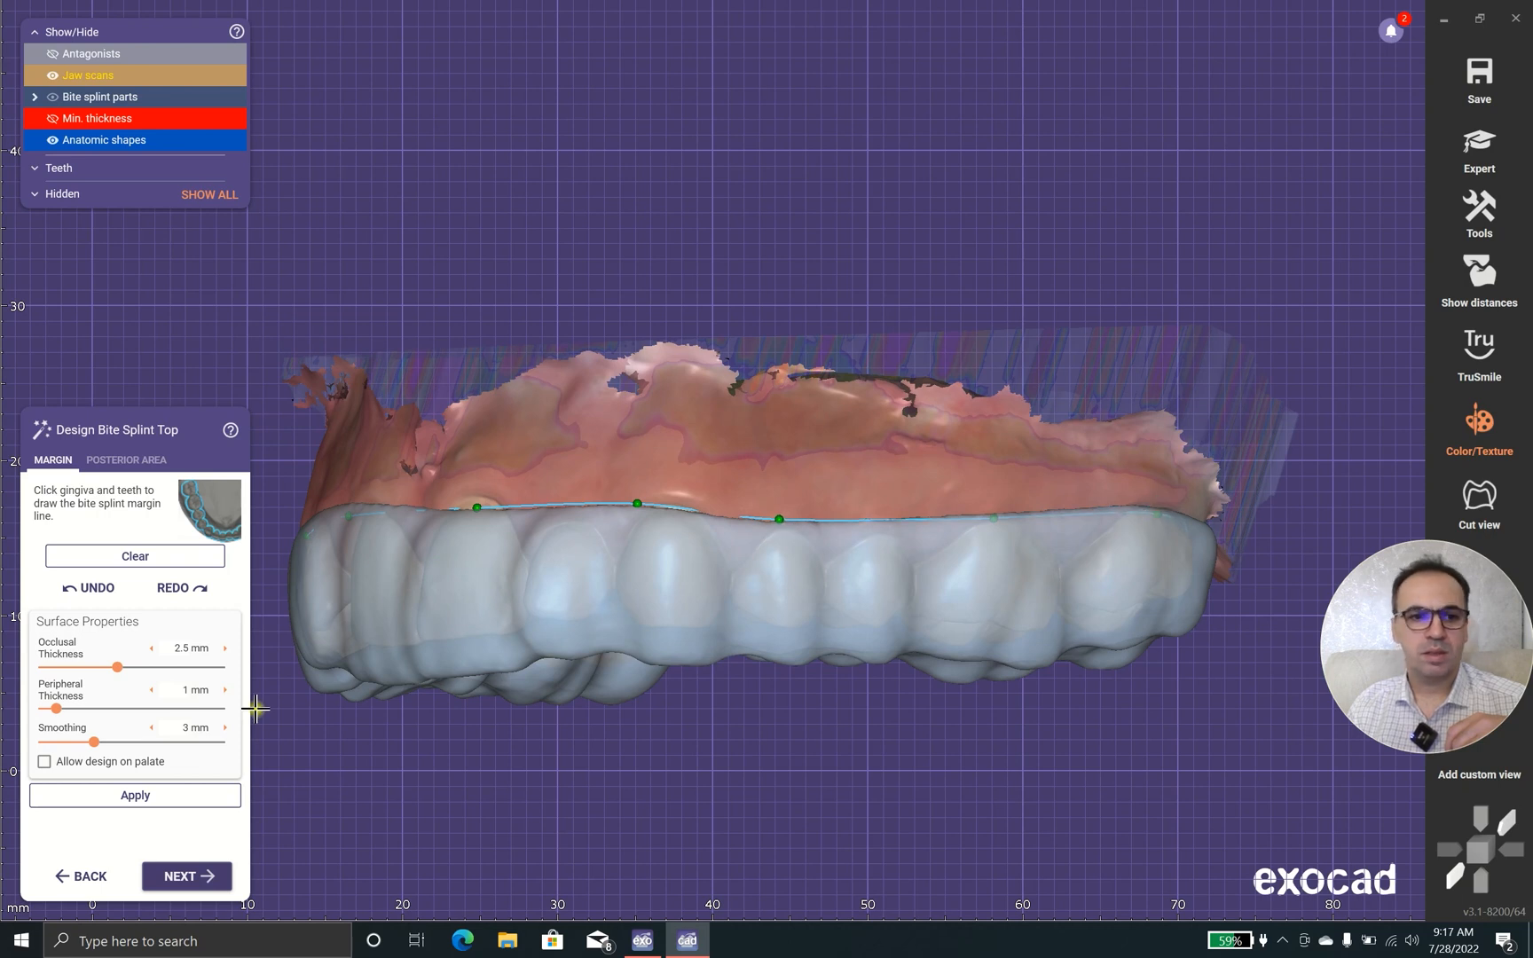
click(135, 795)
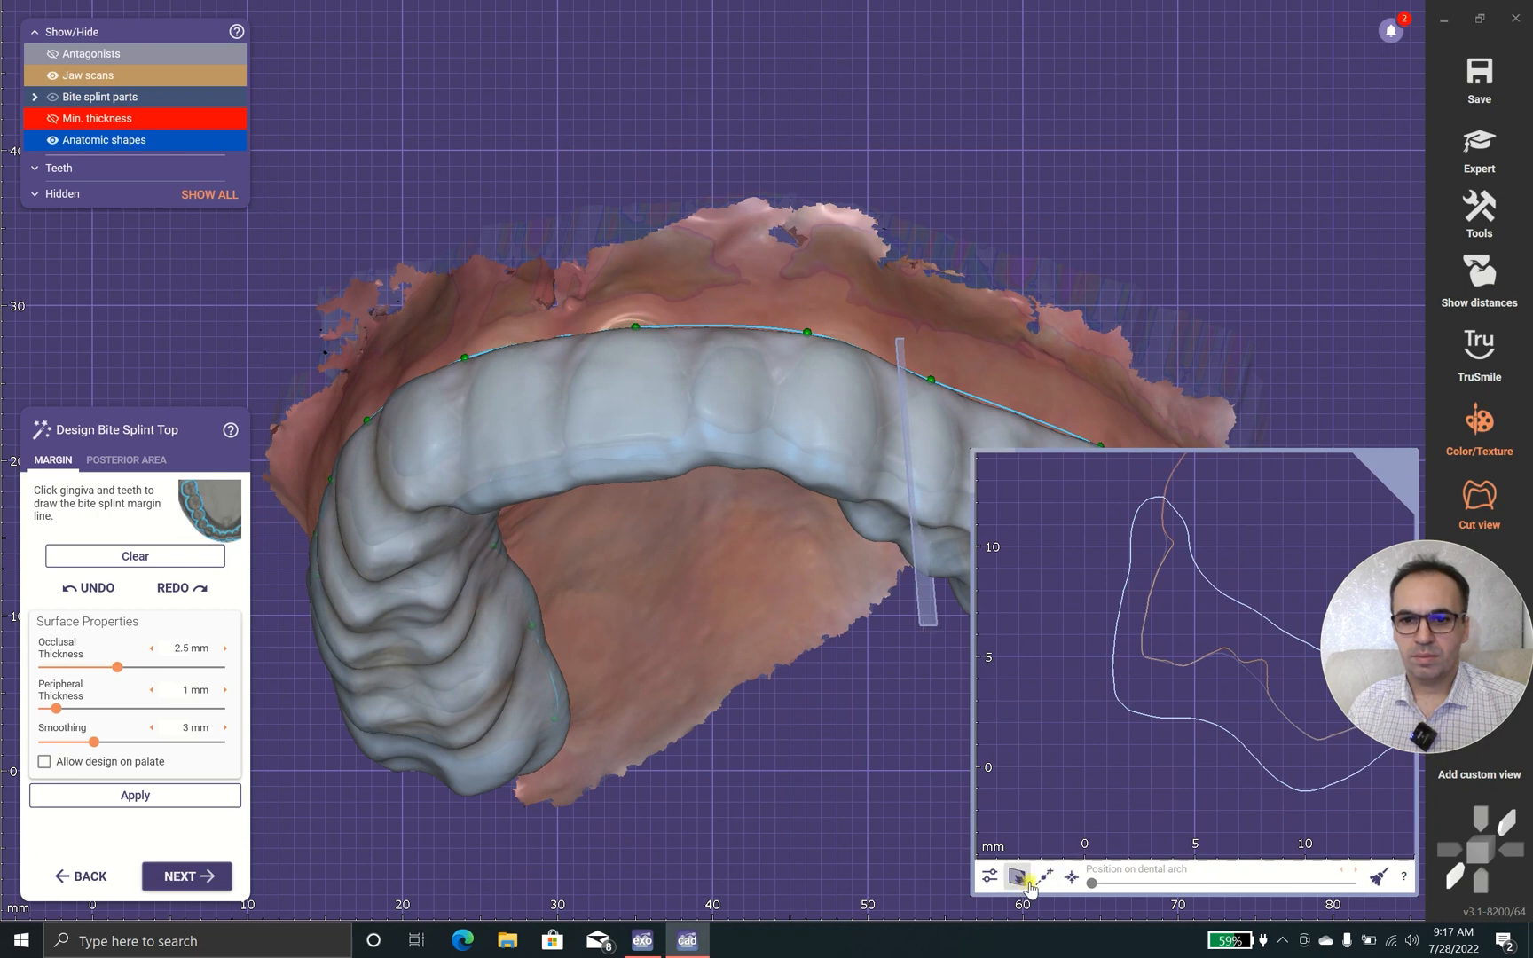
- Raise surface smoothing to about 6.57 mm with the cross-section shown and apply it to the splint
click(992, 876)
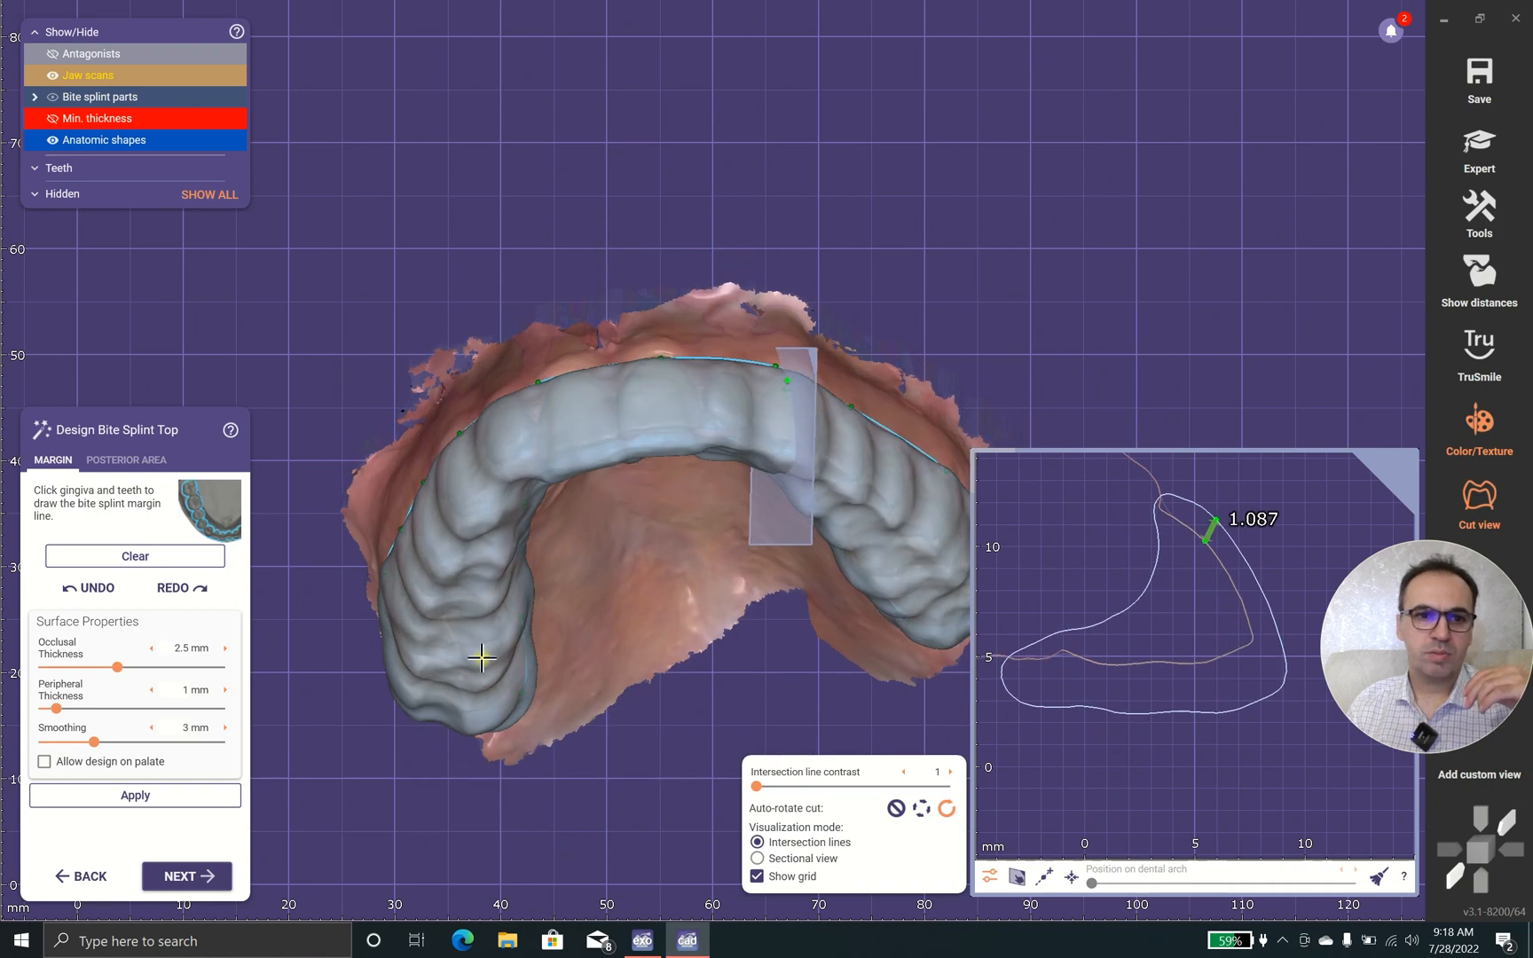
drag(119, 742, 142, 742)
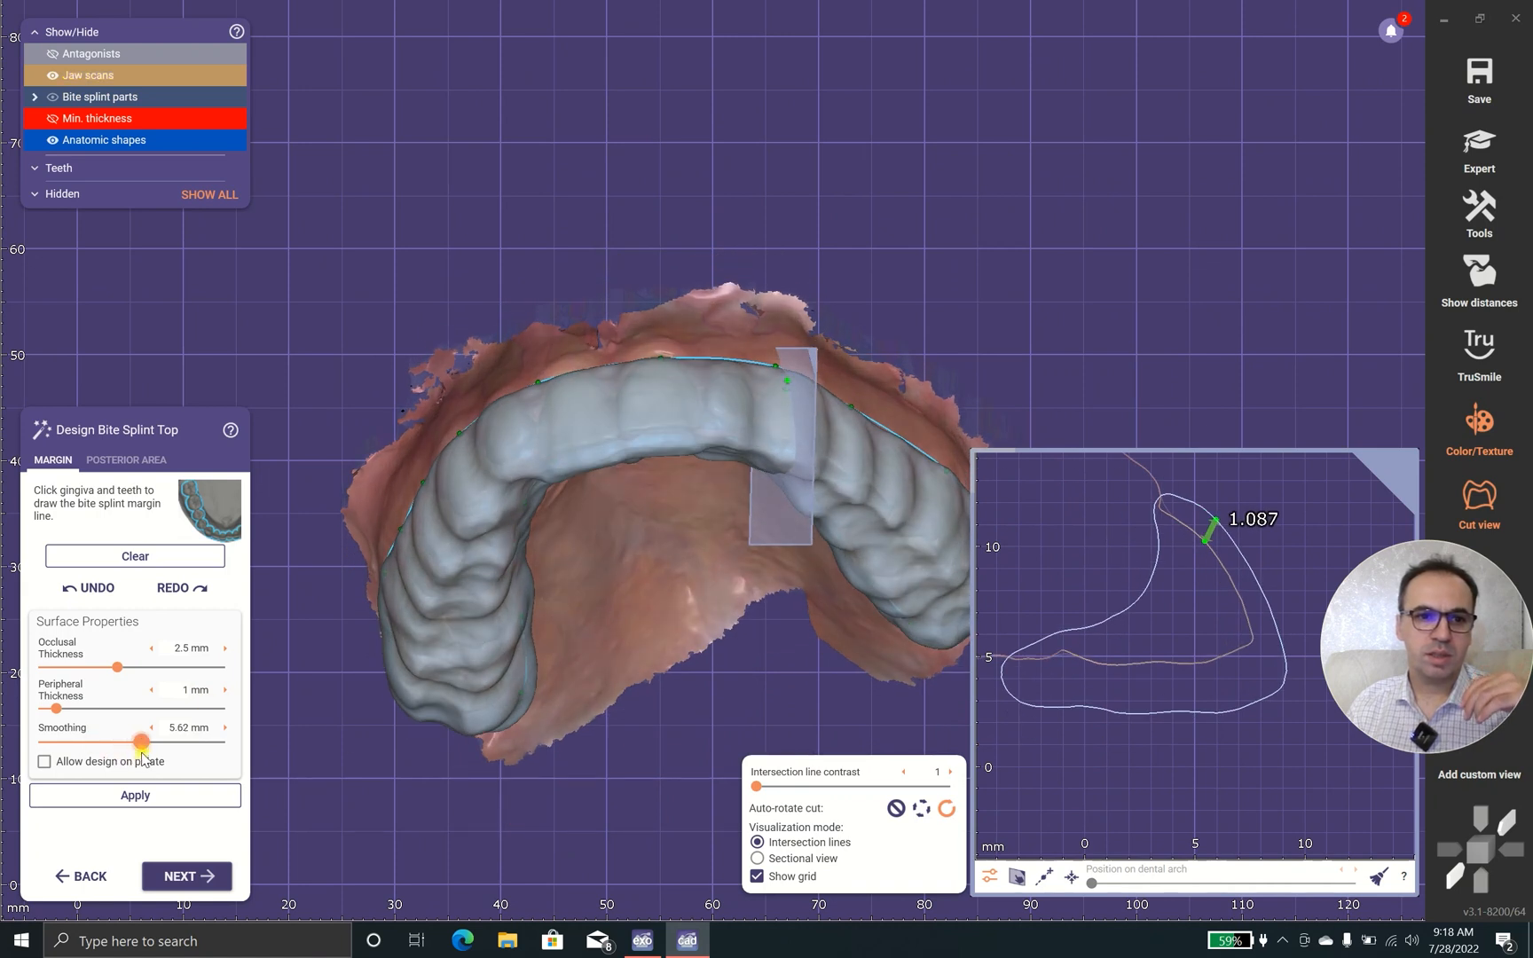
drag(140, 742, 161, 742)
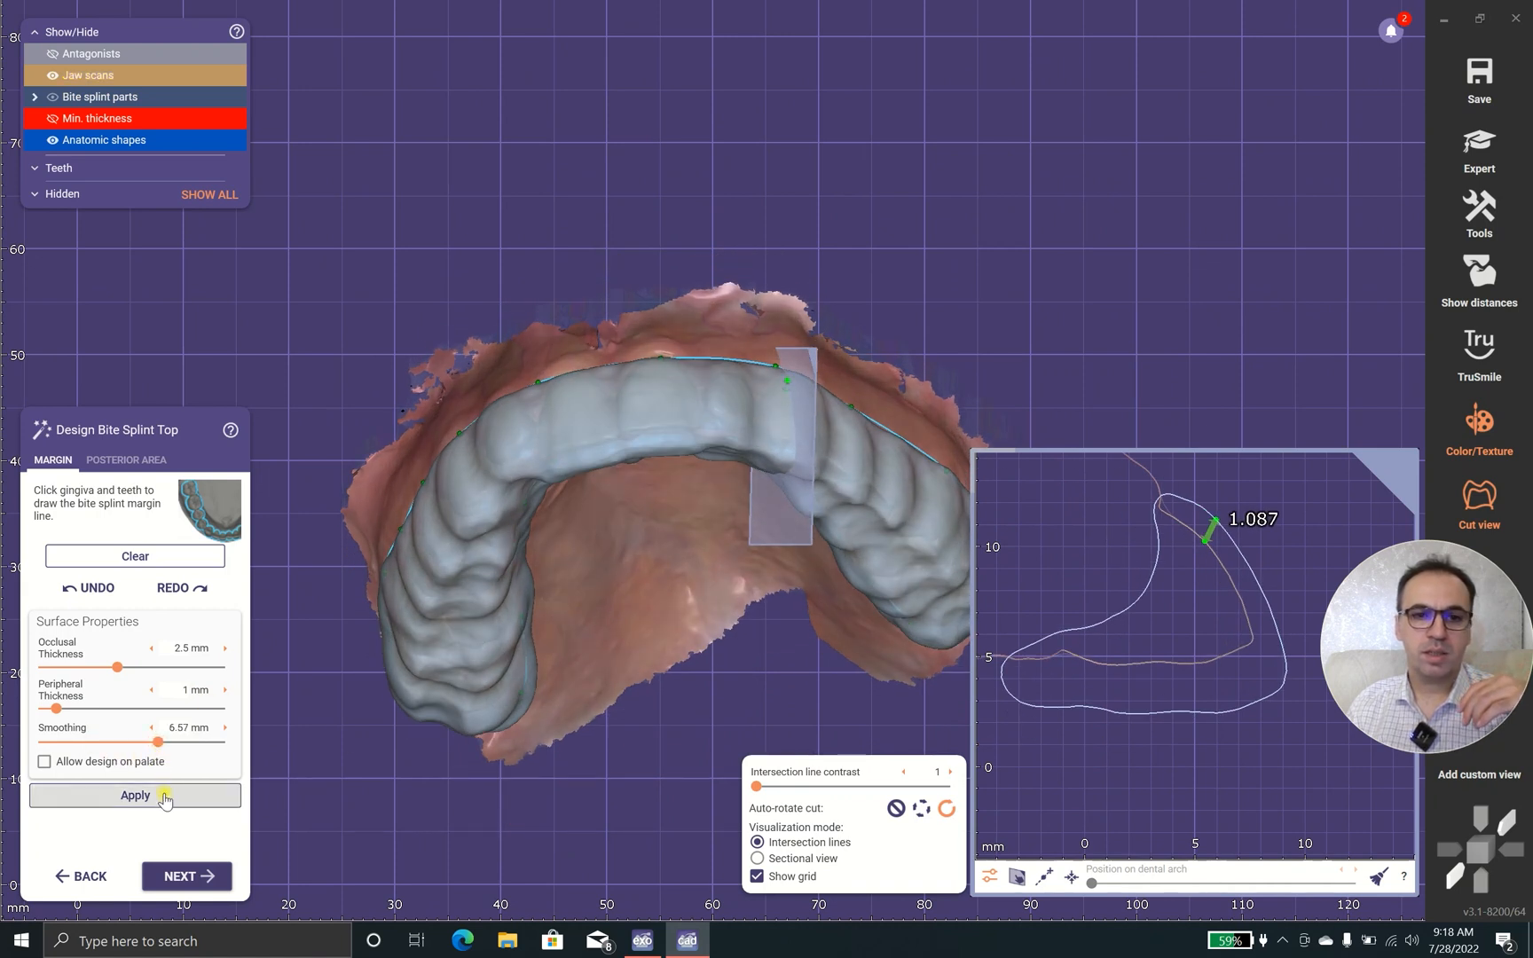
click(135, 797)
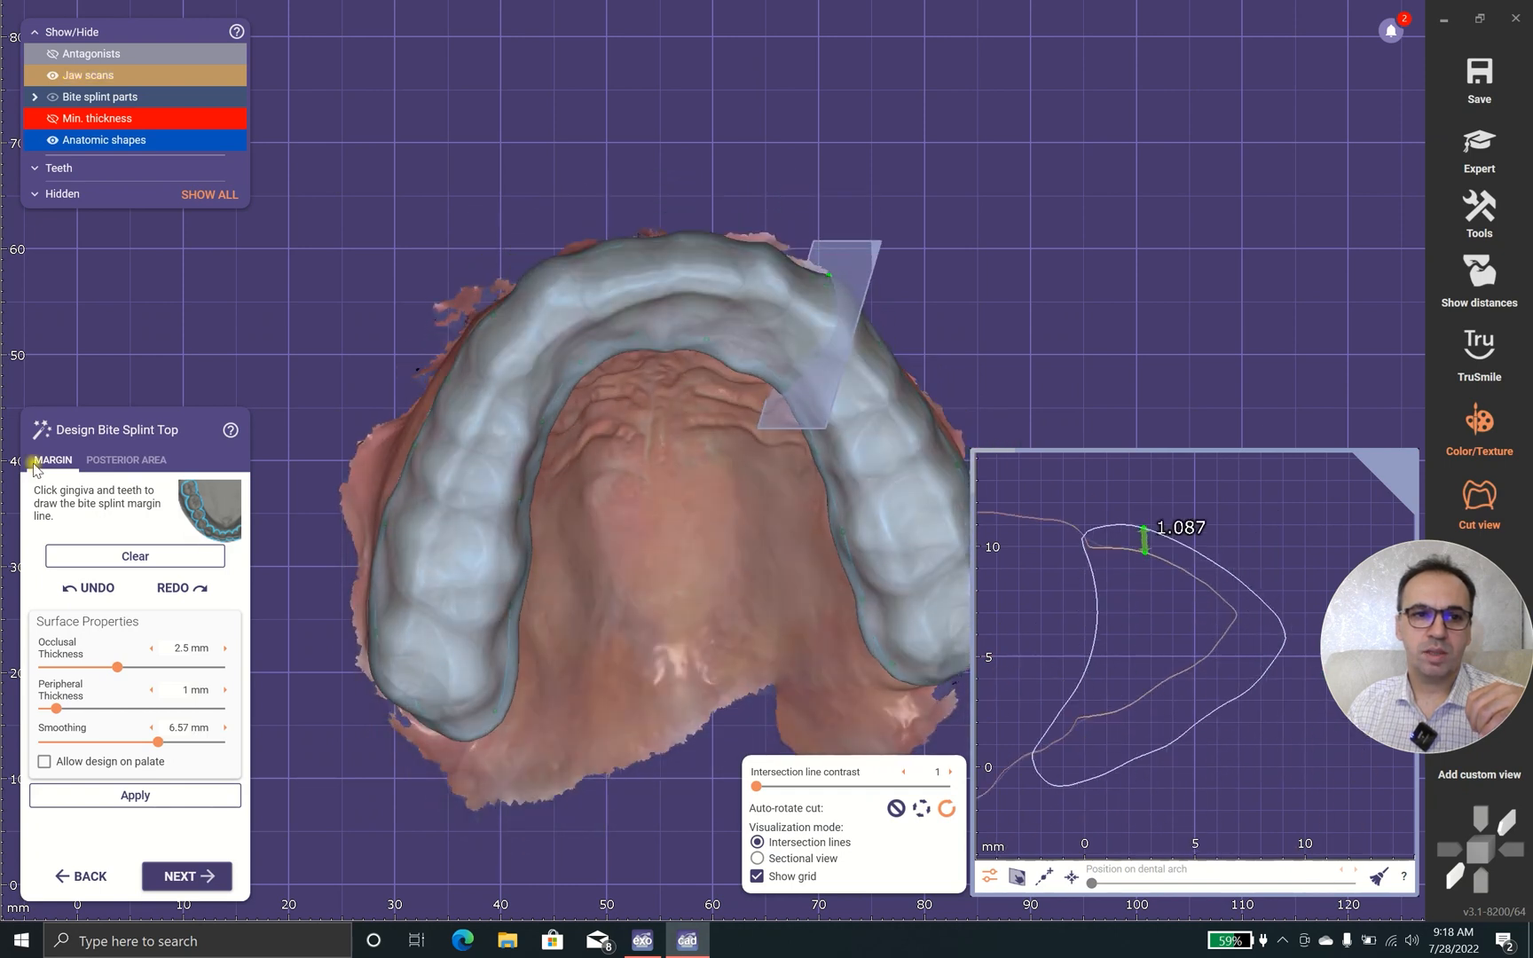
click(126, 460)
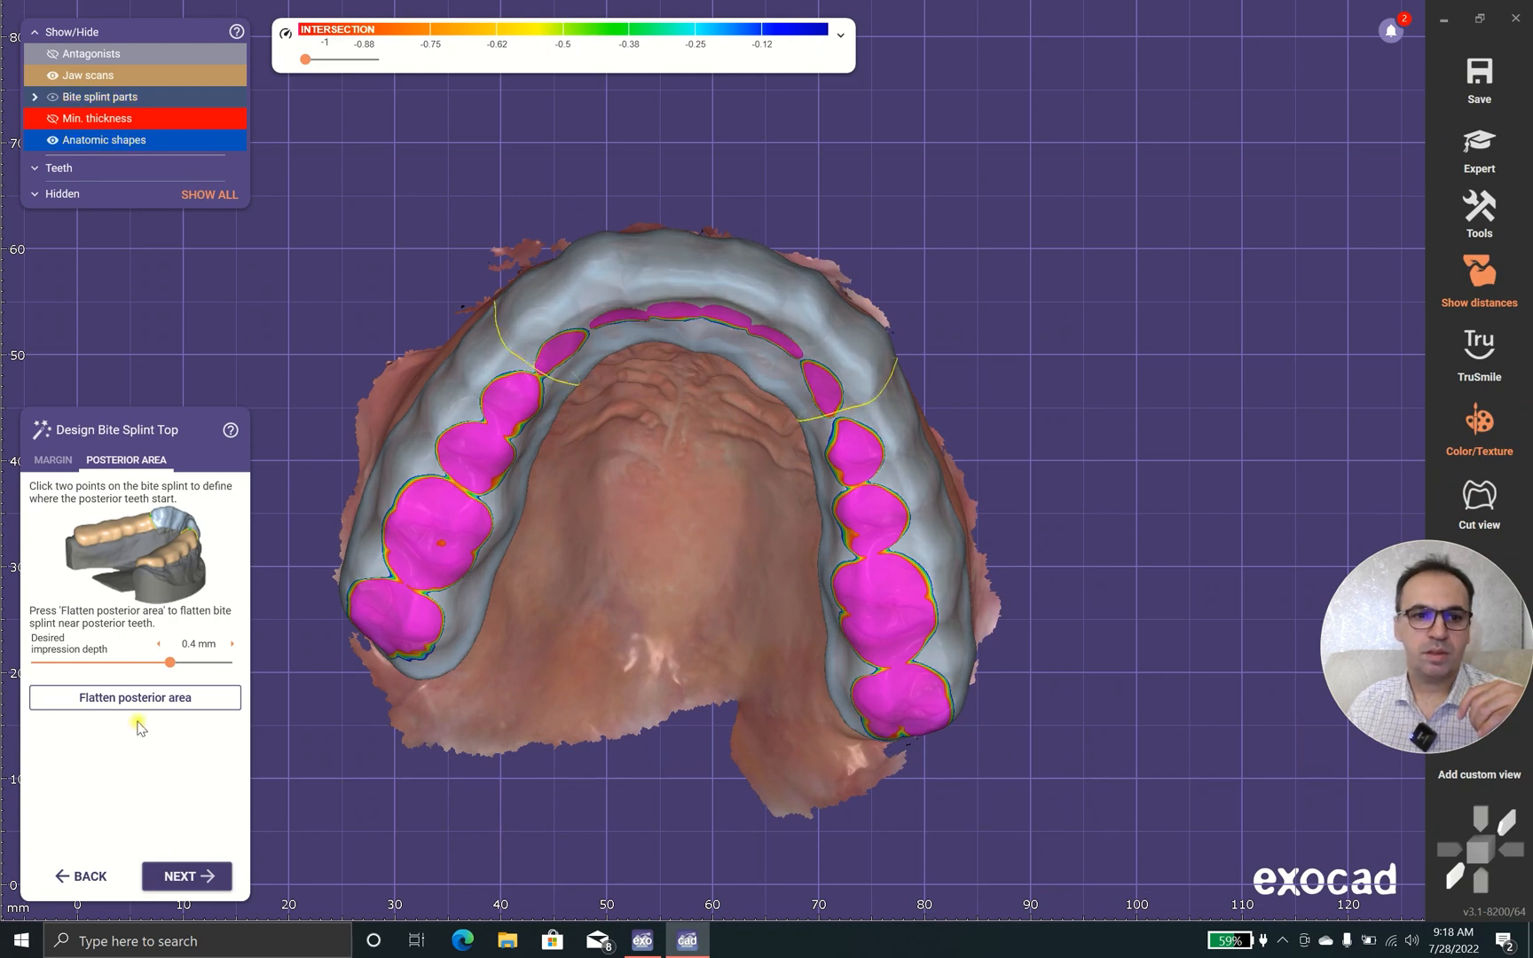
- Flatten the posterior area of the splint and go back to the splint bottom step
click(135, 697)
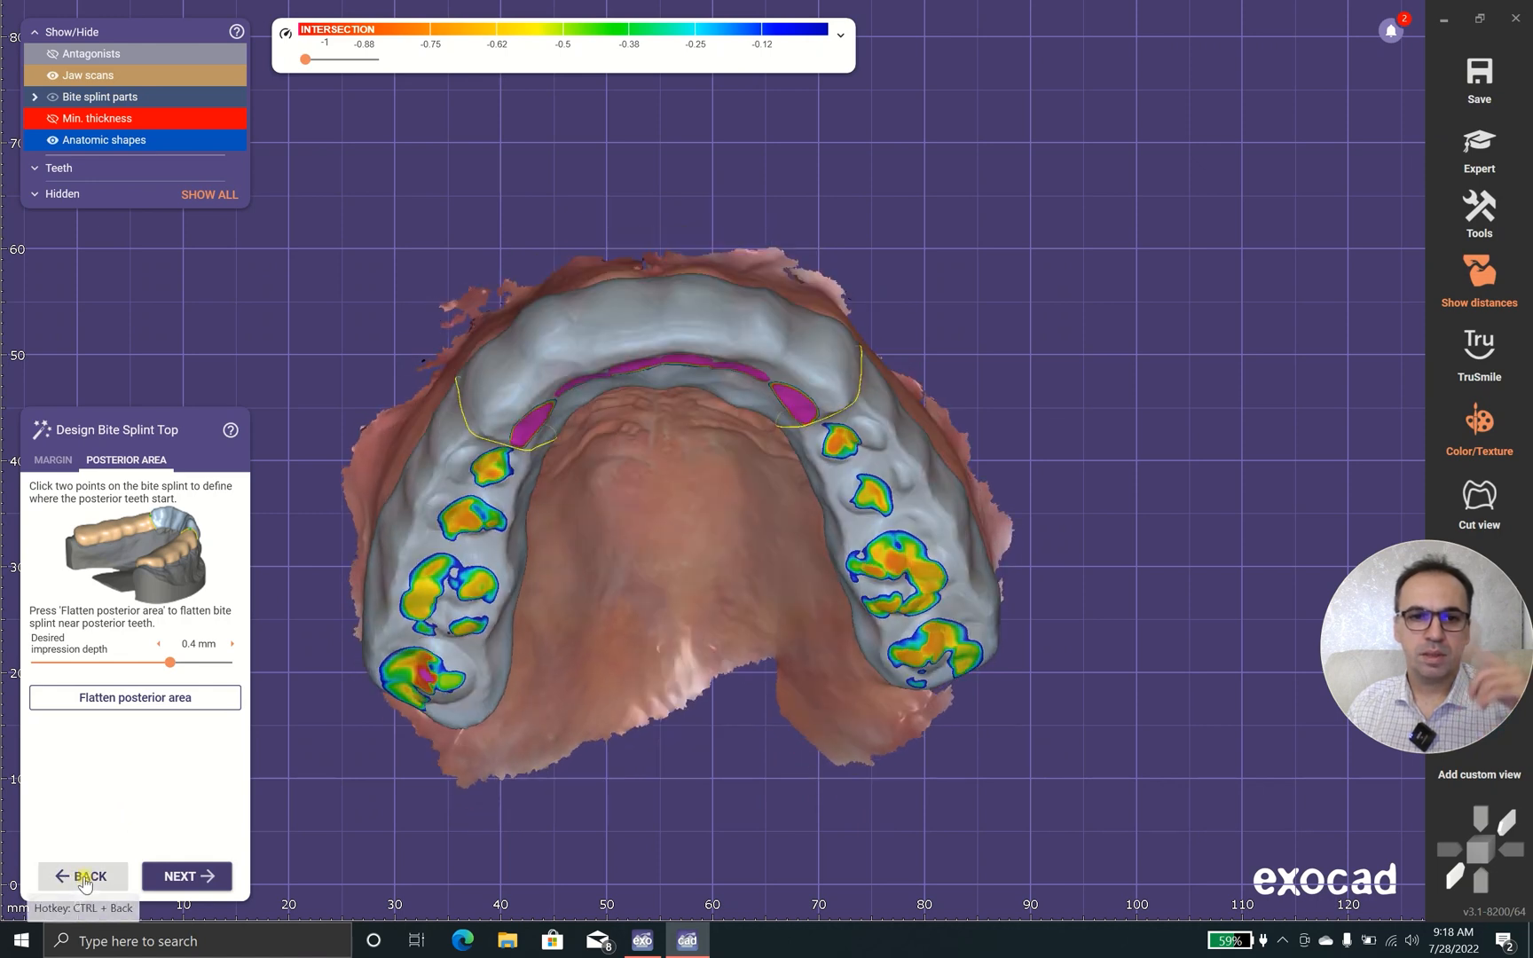
click(83, 877)
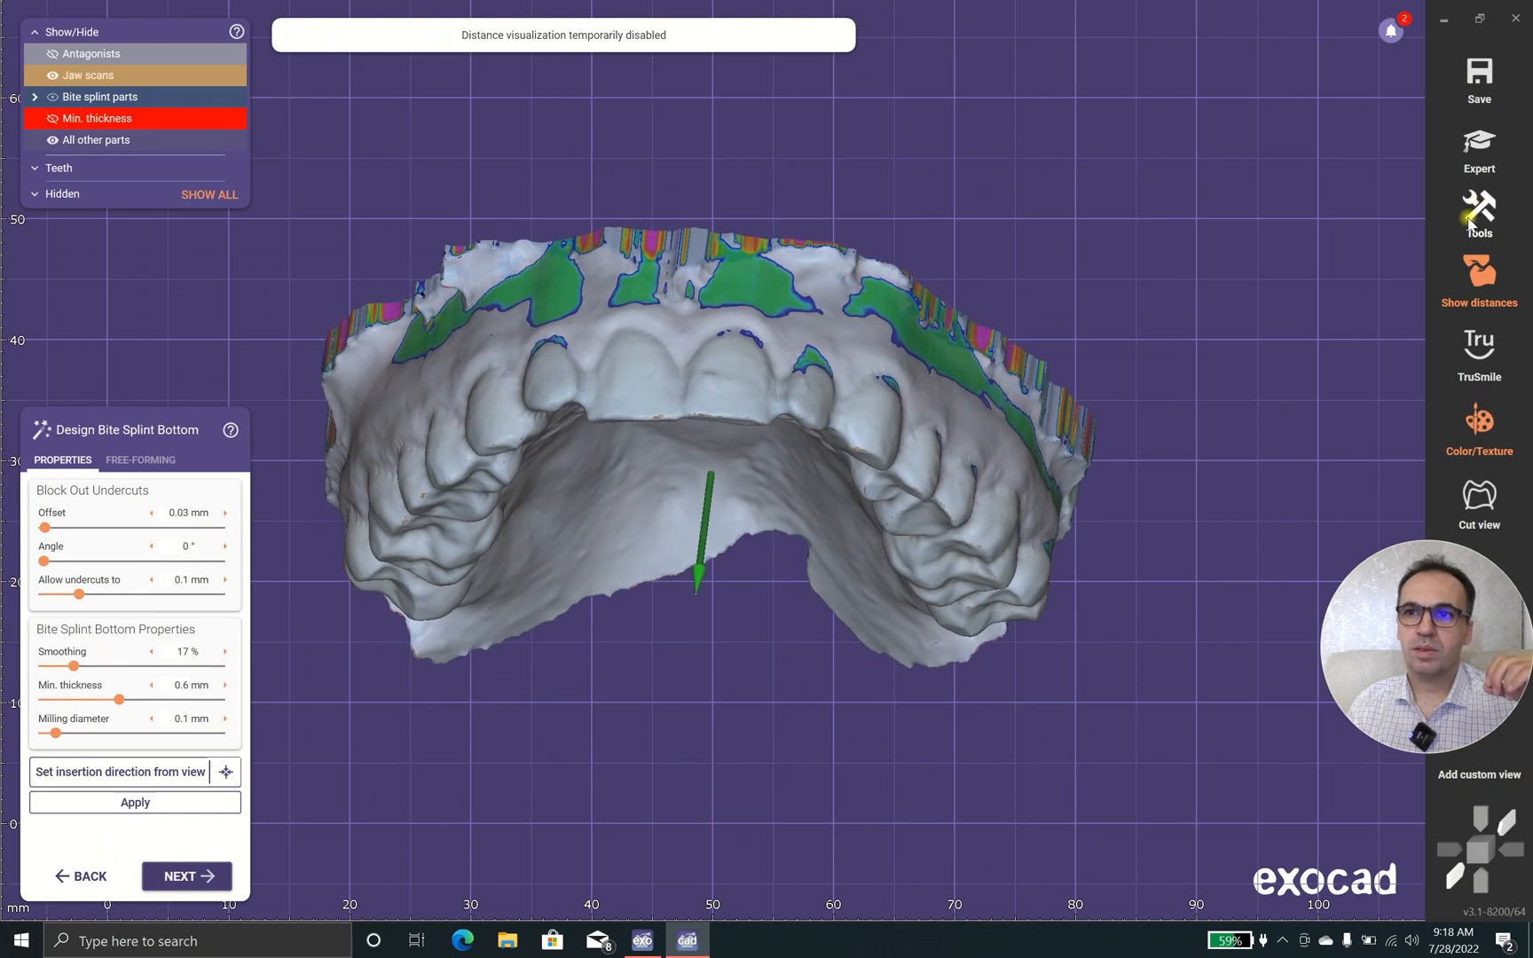
- Switch exocad to Expert mode and start the Articulator from the Tools menu
click(1480, 211)
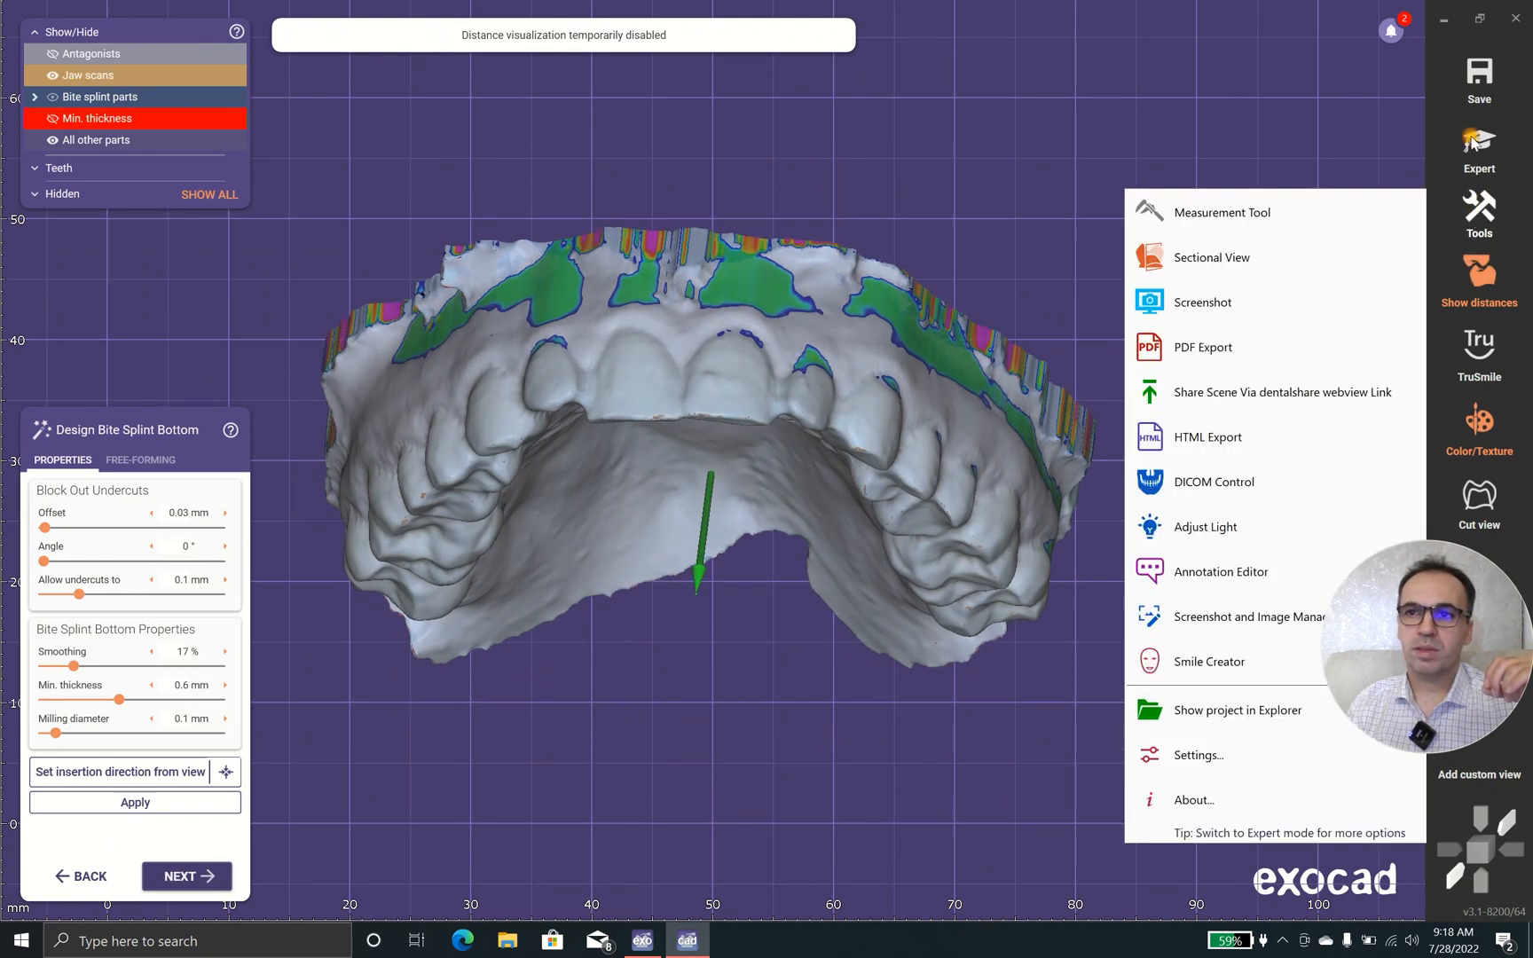
click(1480, 142)
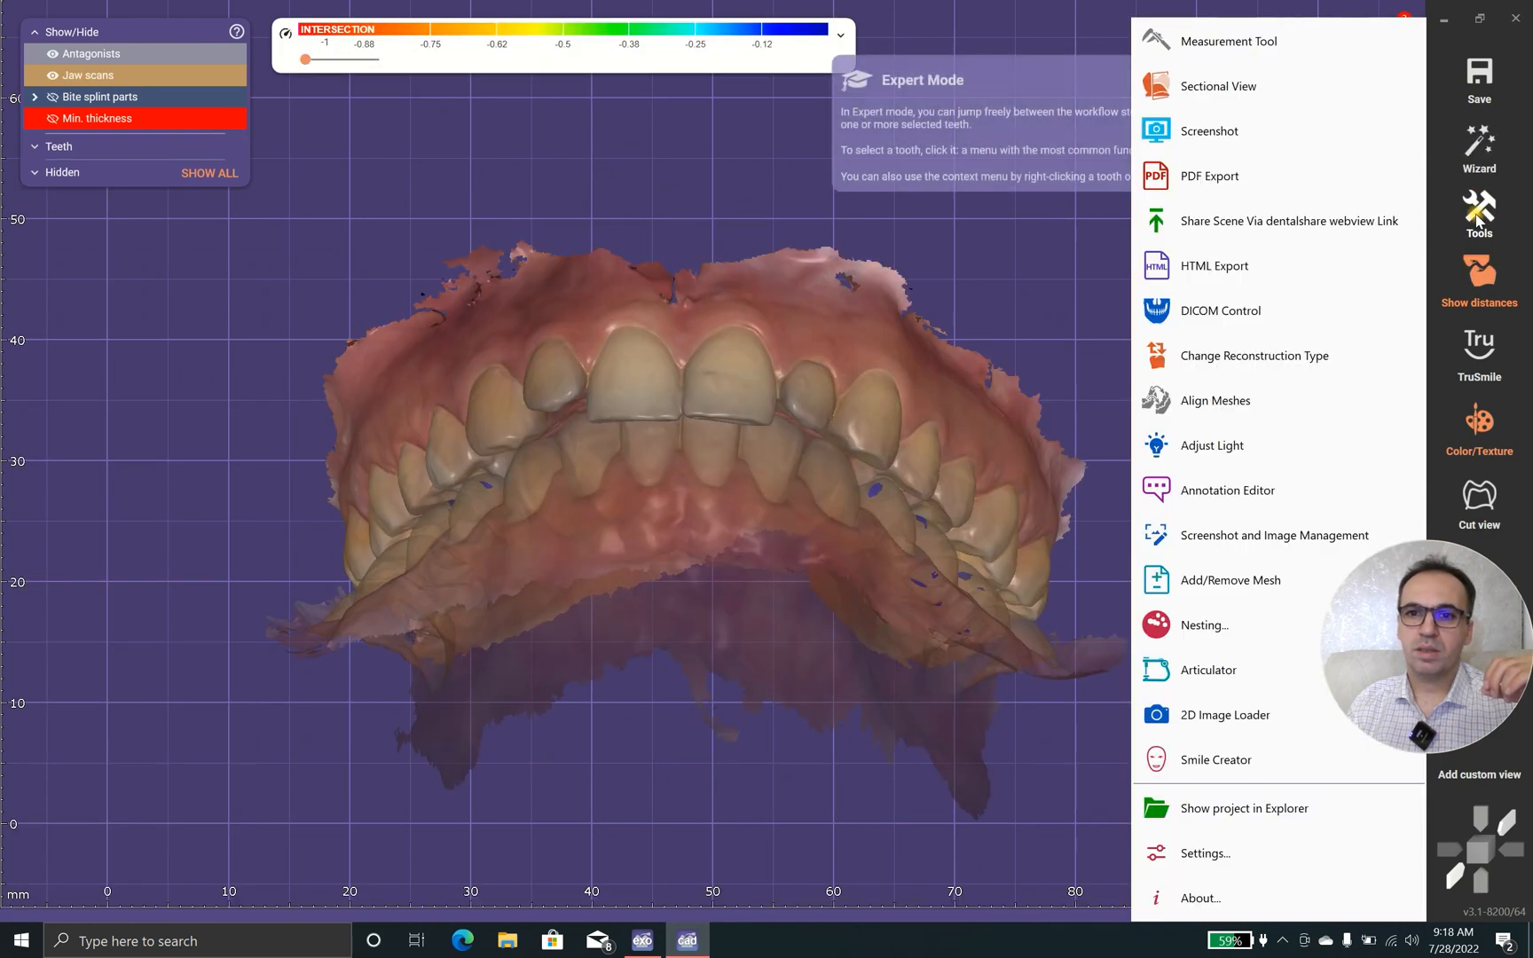
mouse_move(1237, 675)
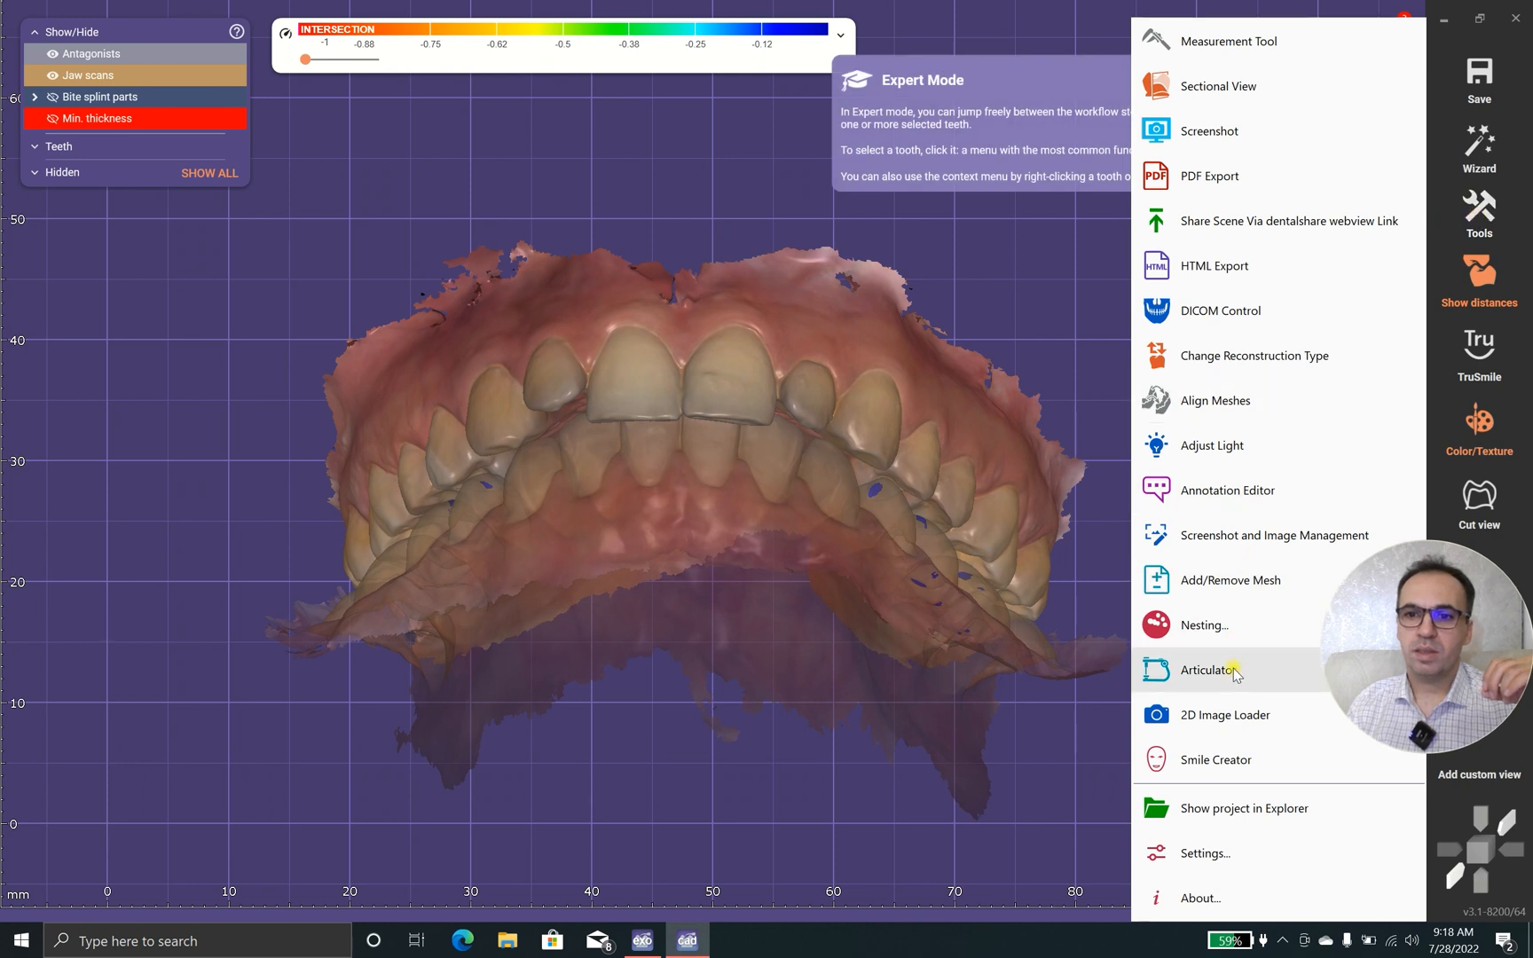
click(1208, 671)
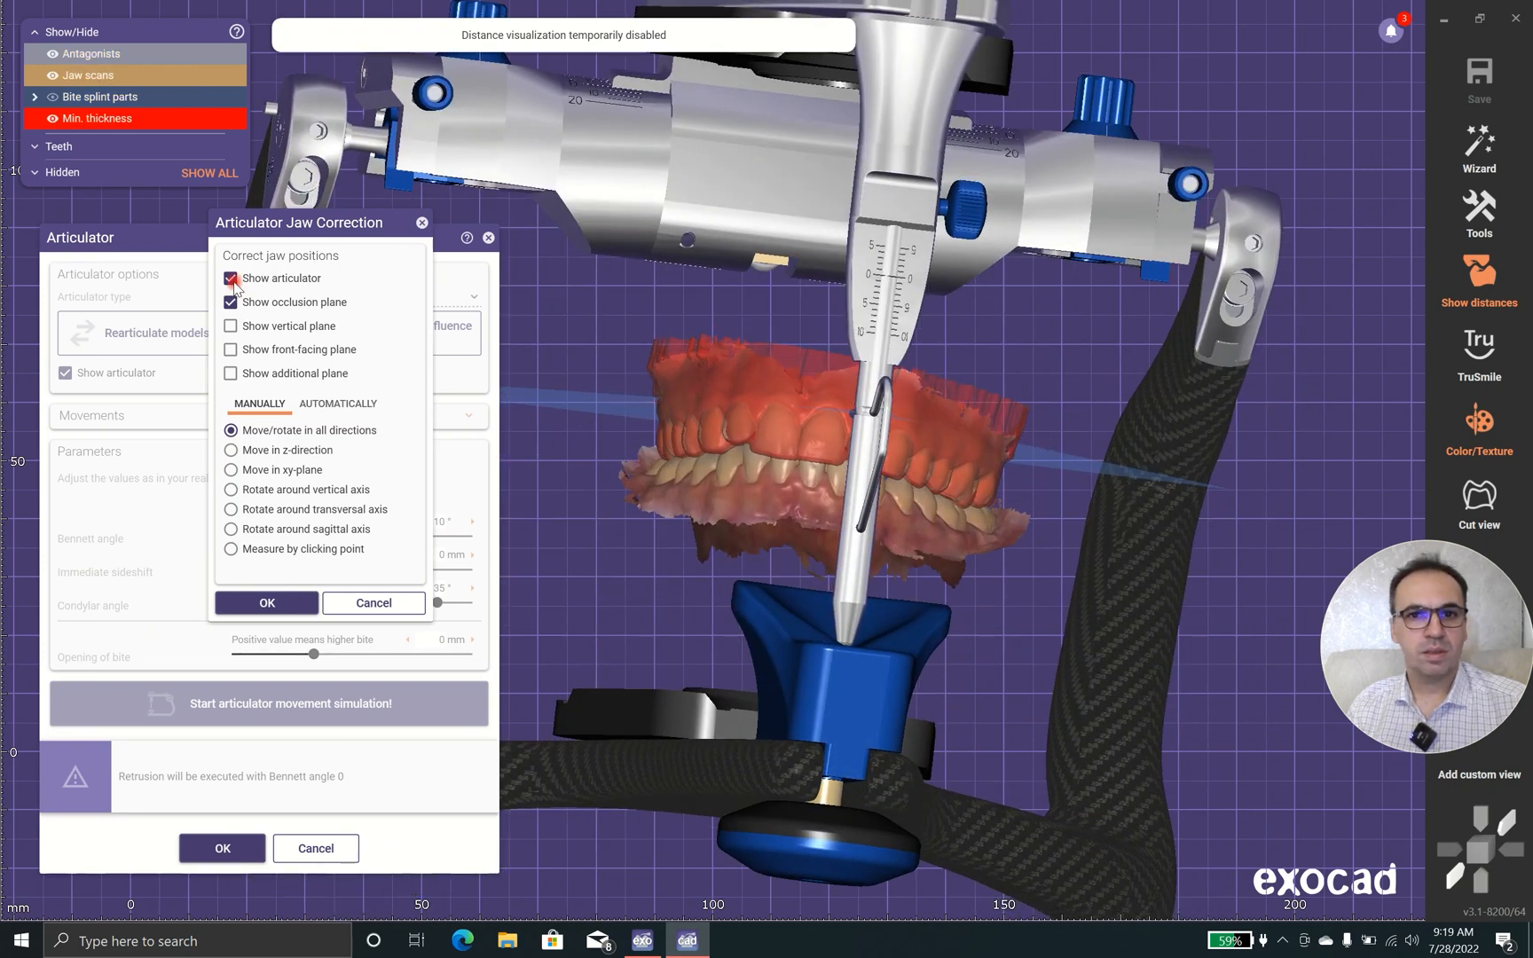
- Hide the articulator model, inspect the occlusion from below, side and front, then finish jaw correction
click(230, 279)
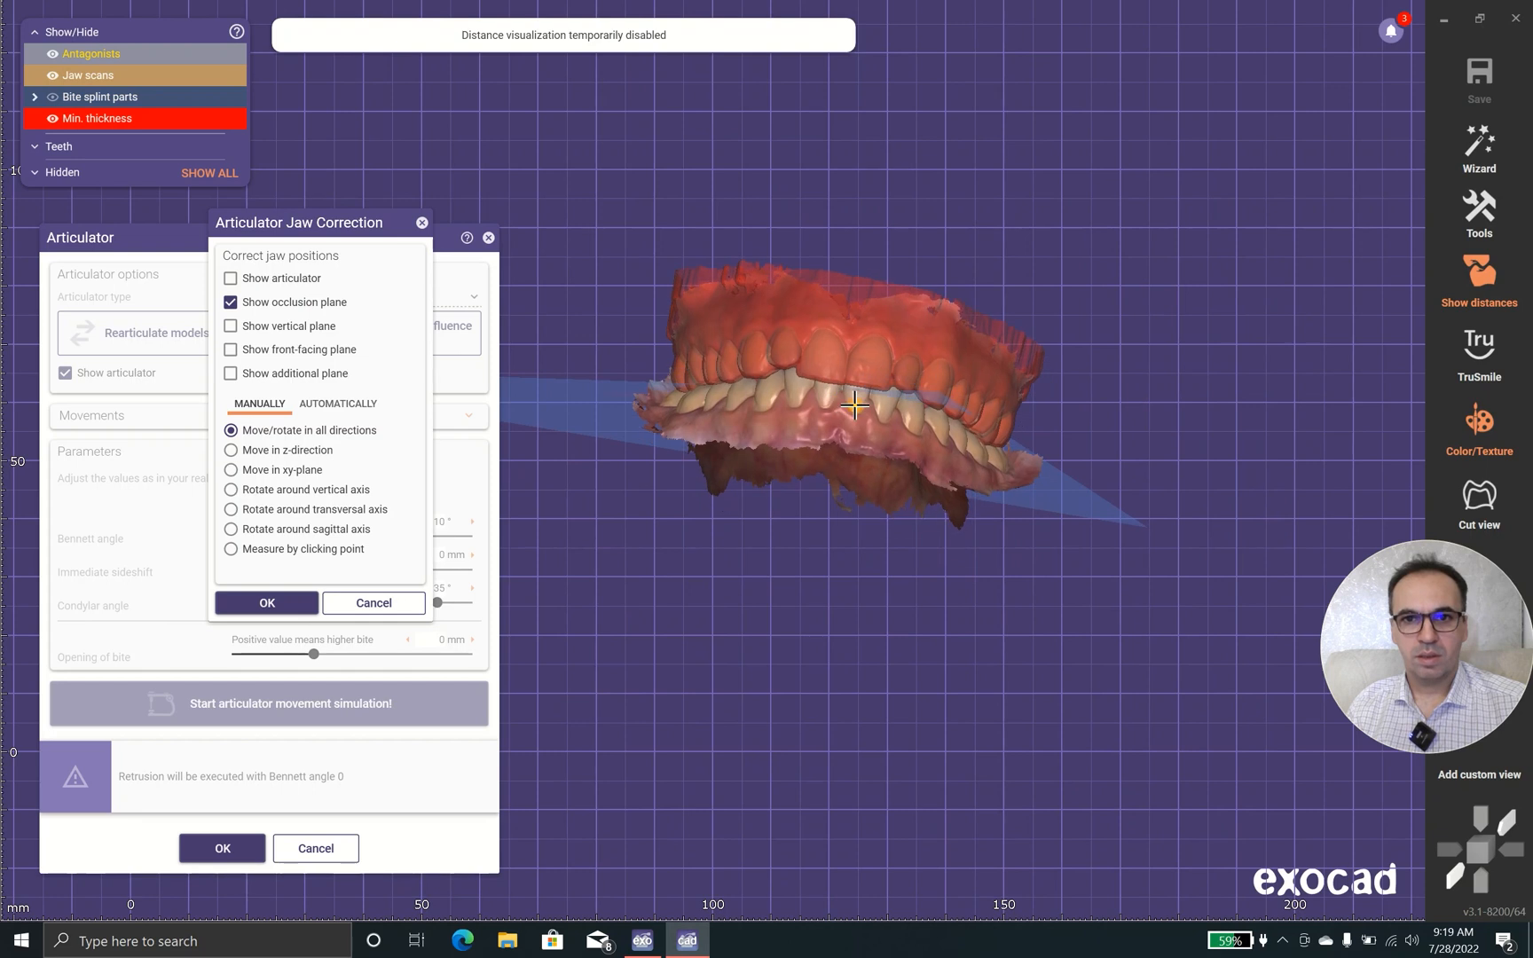
drag(856, 407, 996, 315)
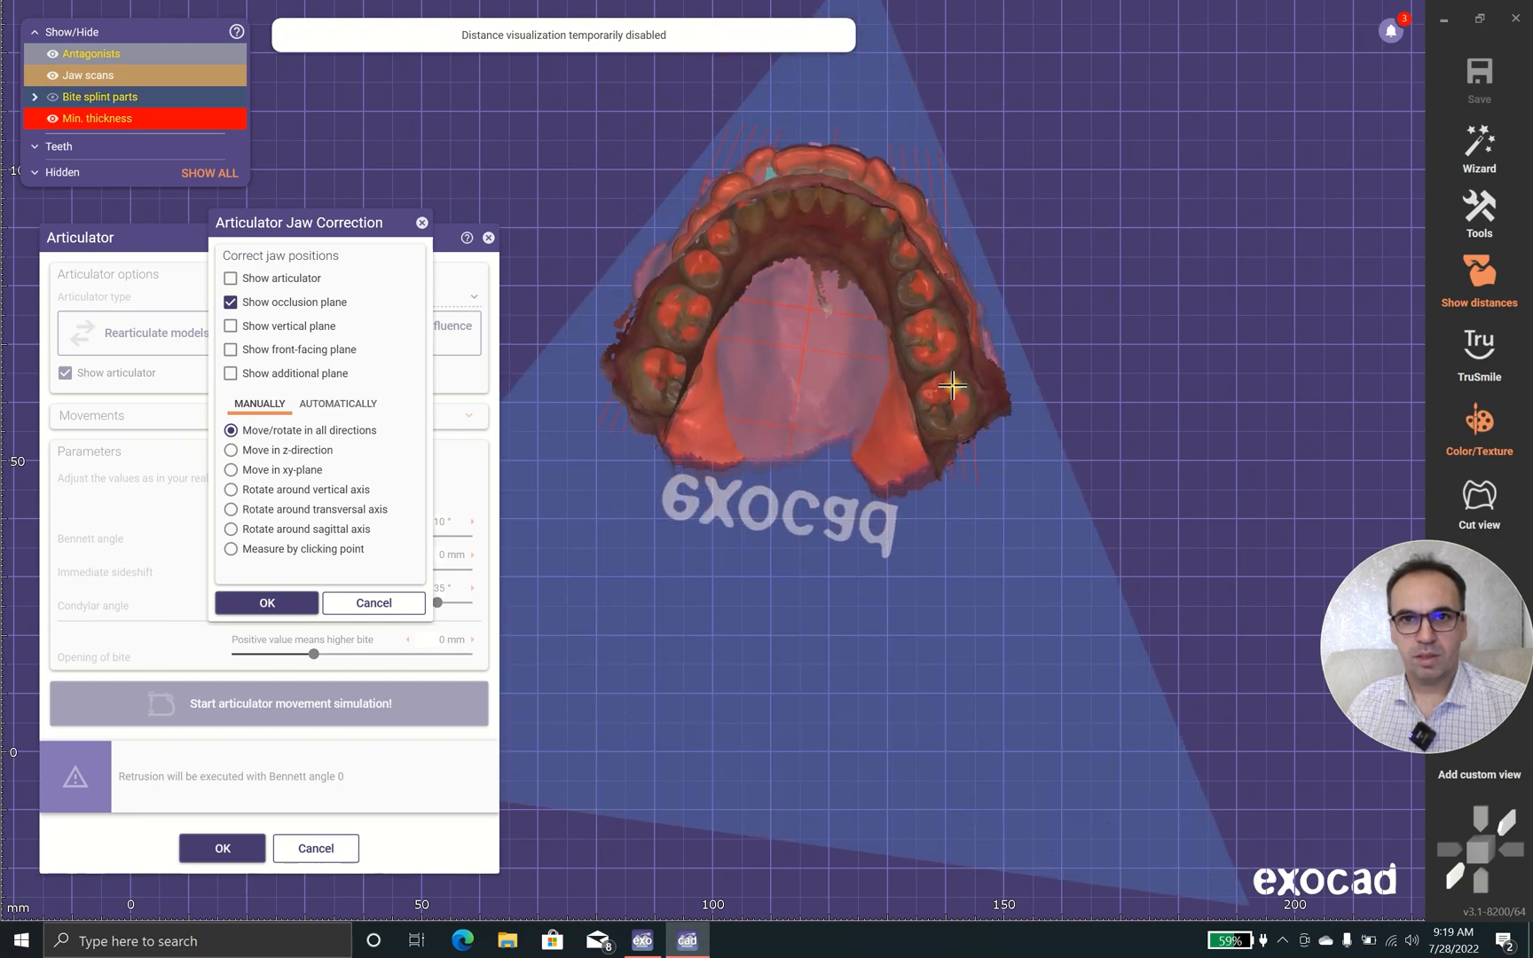
drag(953, 385, 835, 421)
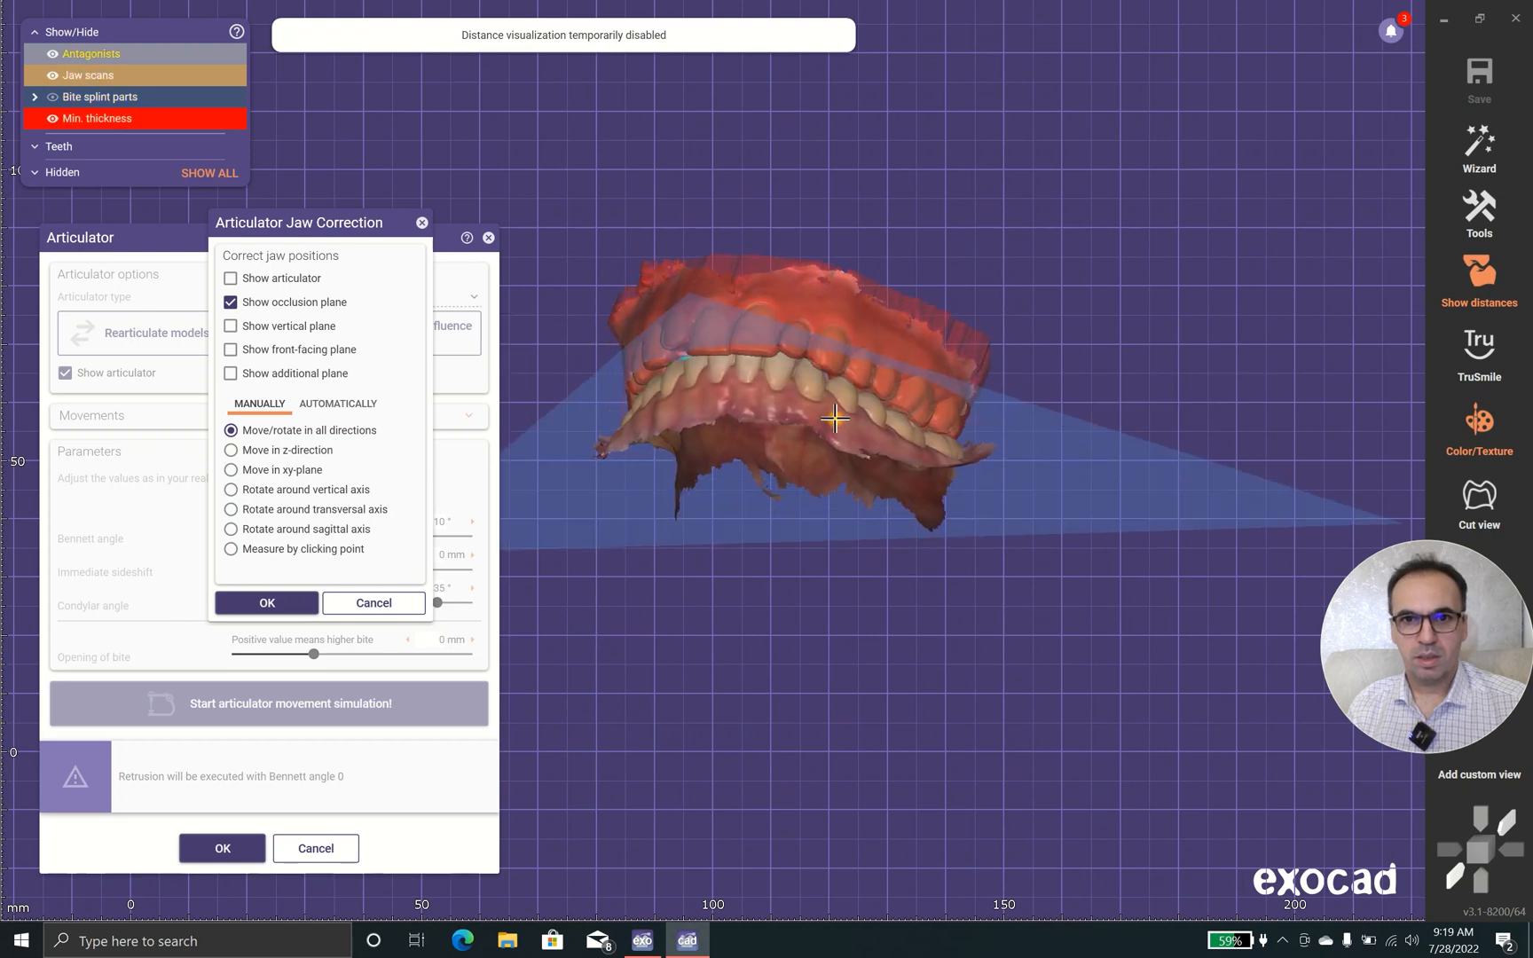
drag(836, 419, 778, 503)
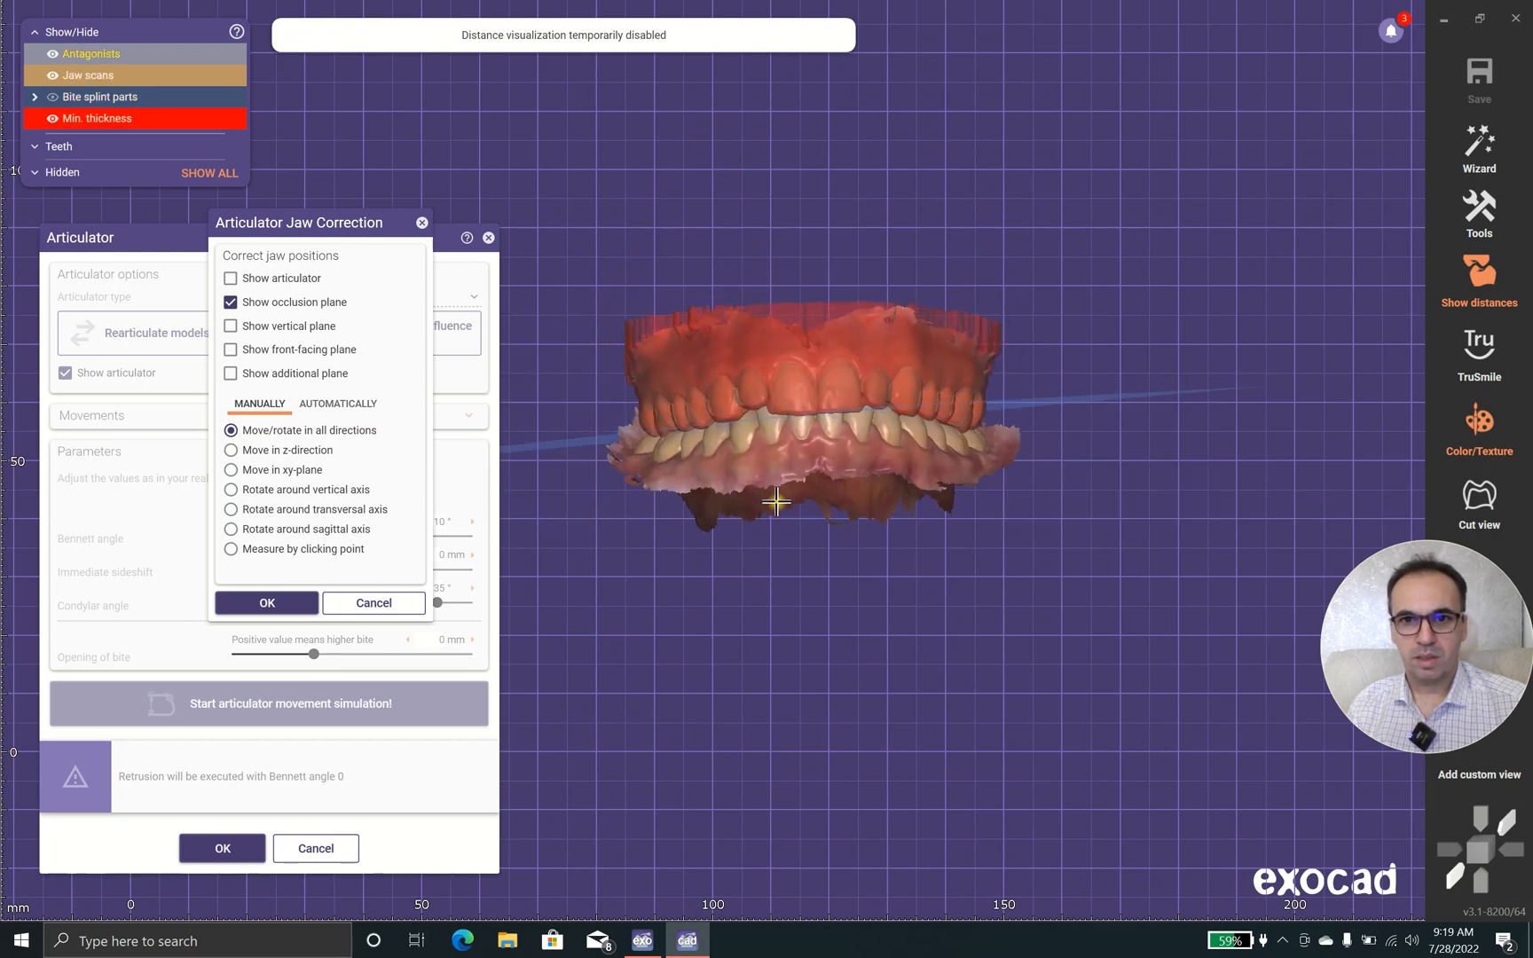
drag(775, 502, 773, 464)
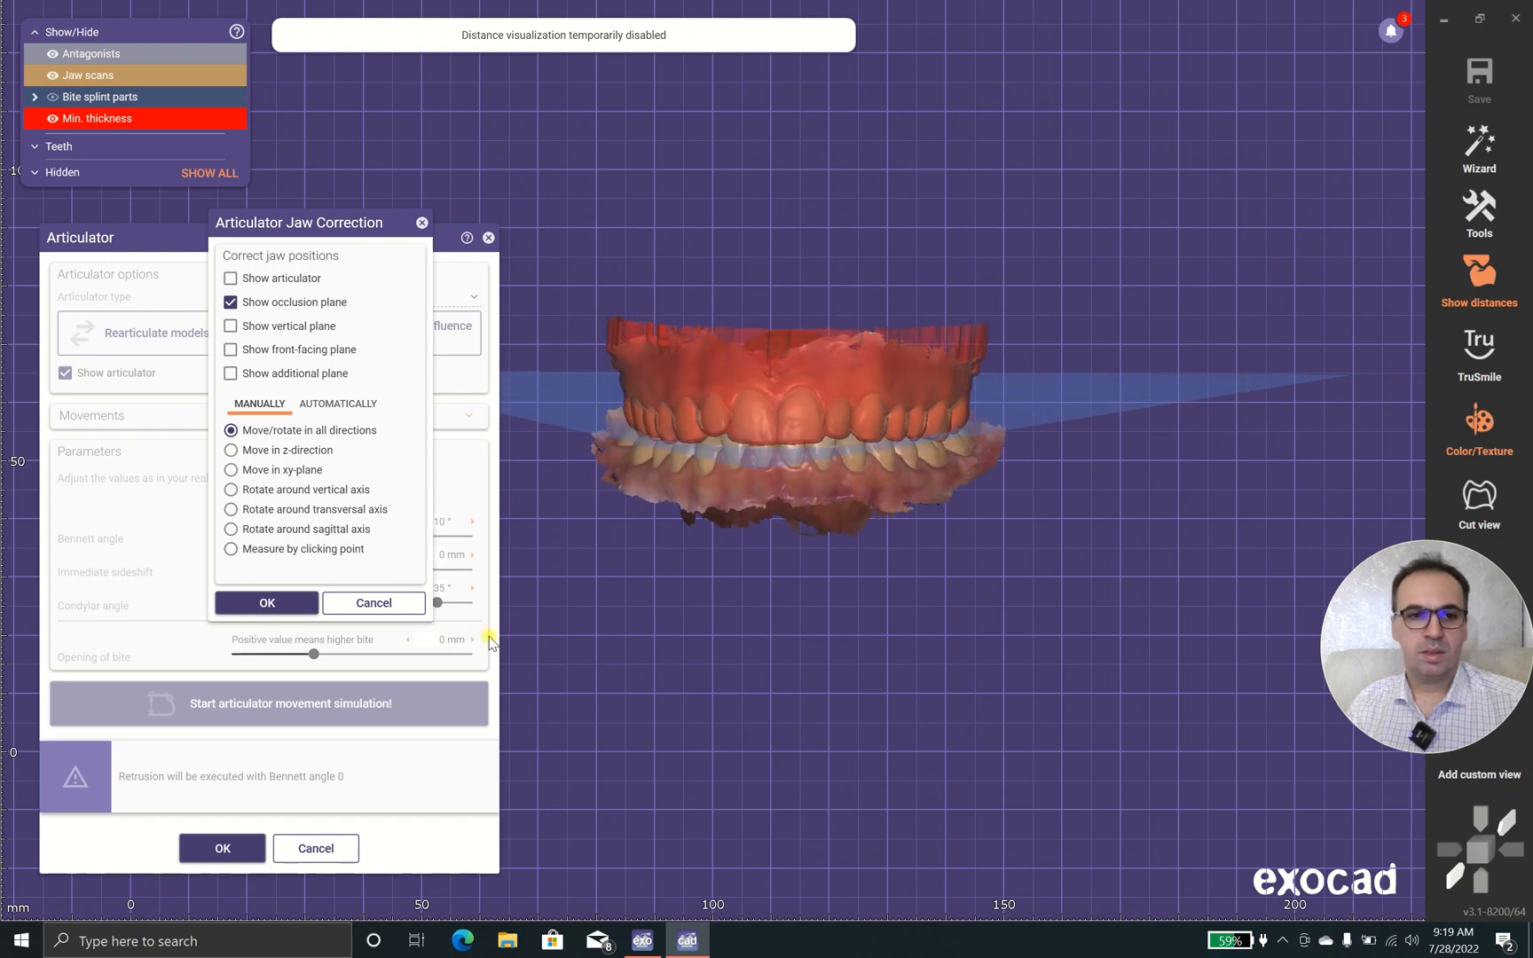
click(267, 603)
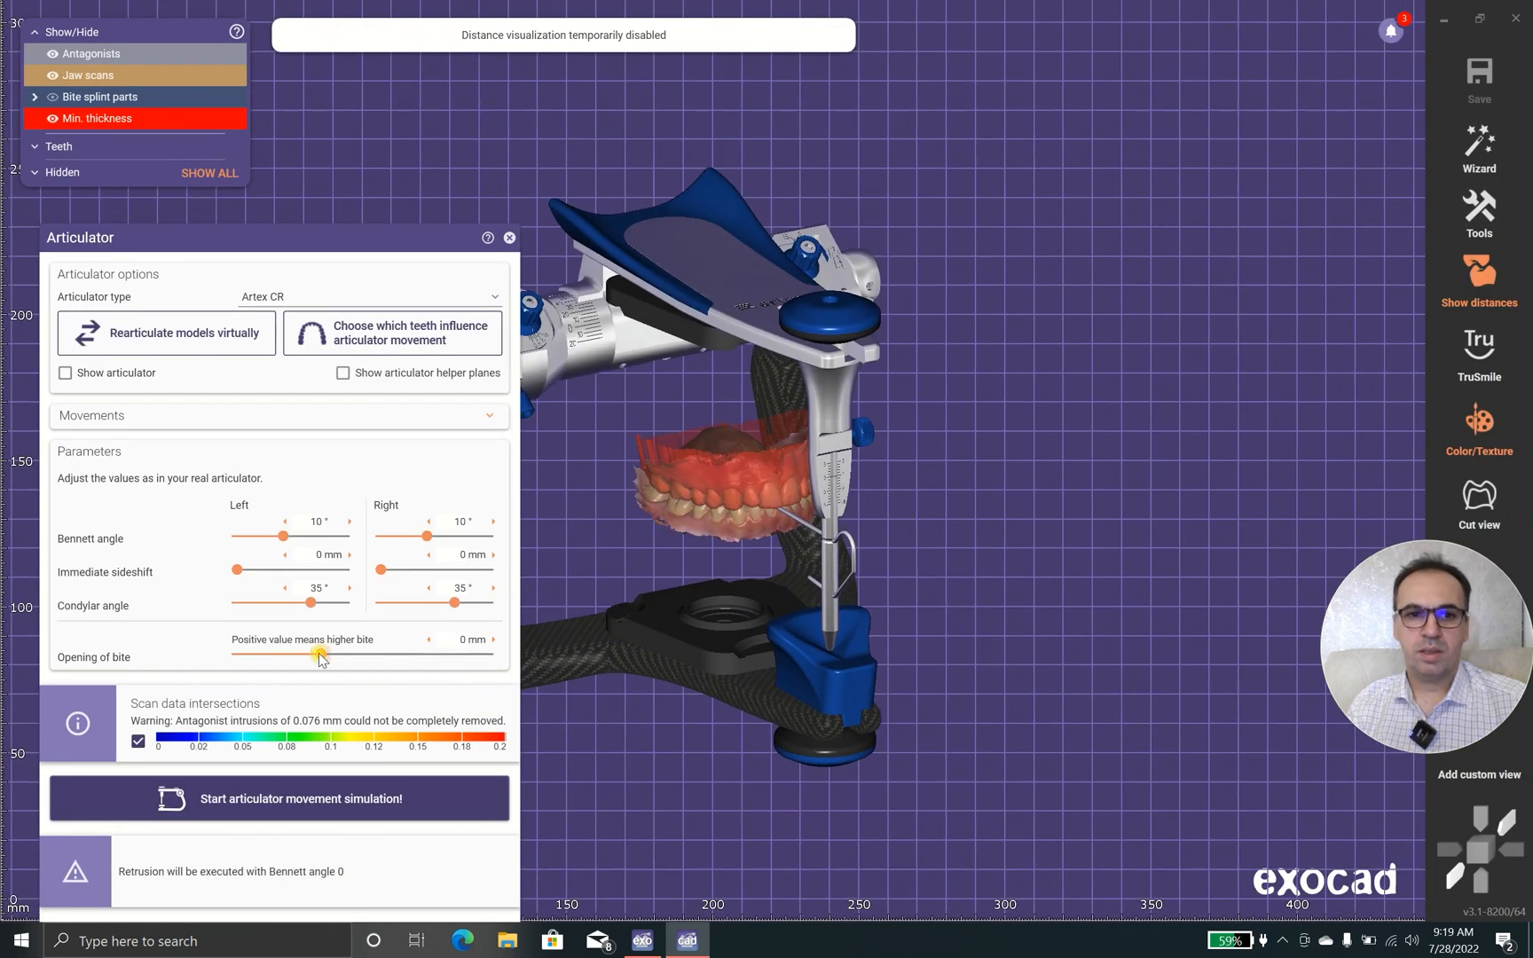
- Set Opening of bite to 4 mm and run the articulator movement simulation
drag(320, 655, 376, 655)
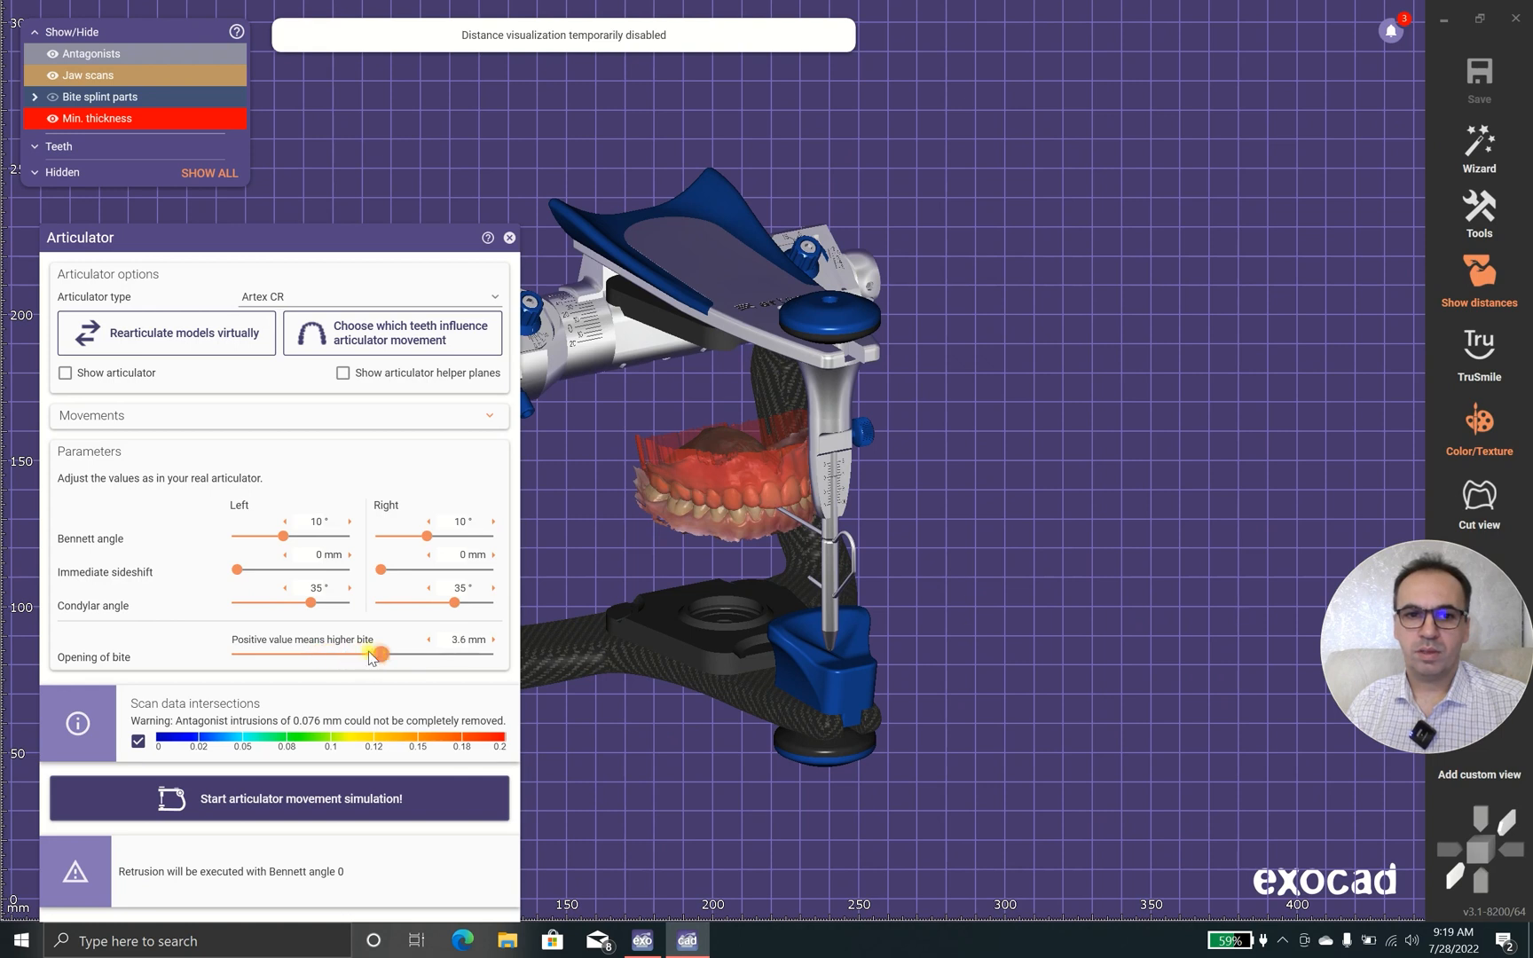
drag(376, 655, 371, 655)
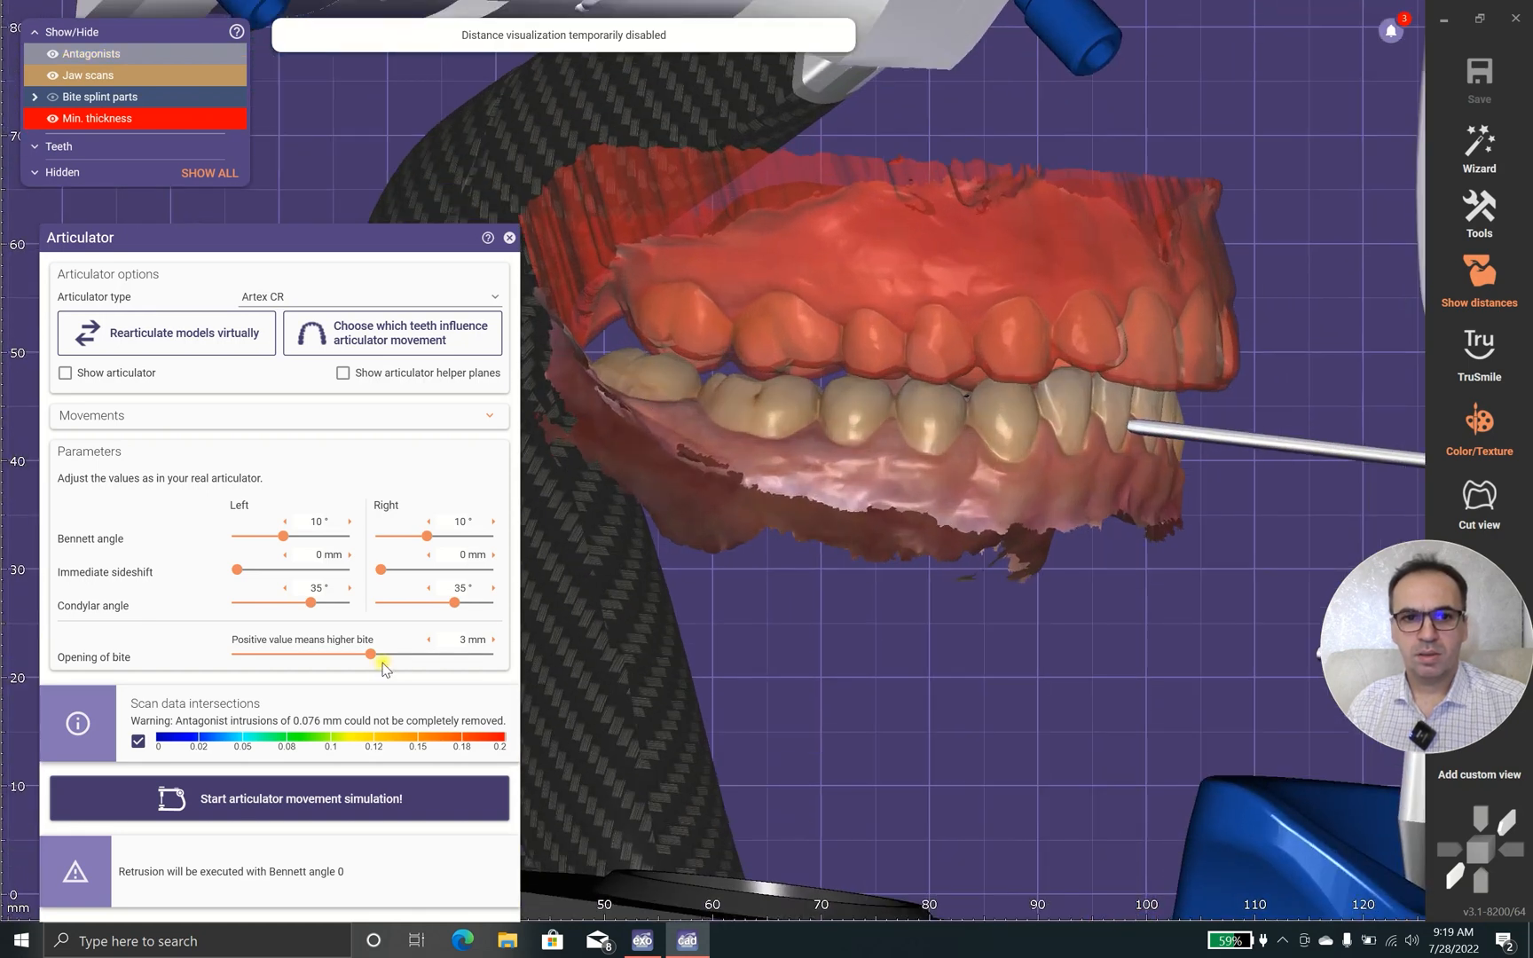
drag(378, 649, 394, 653)
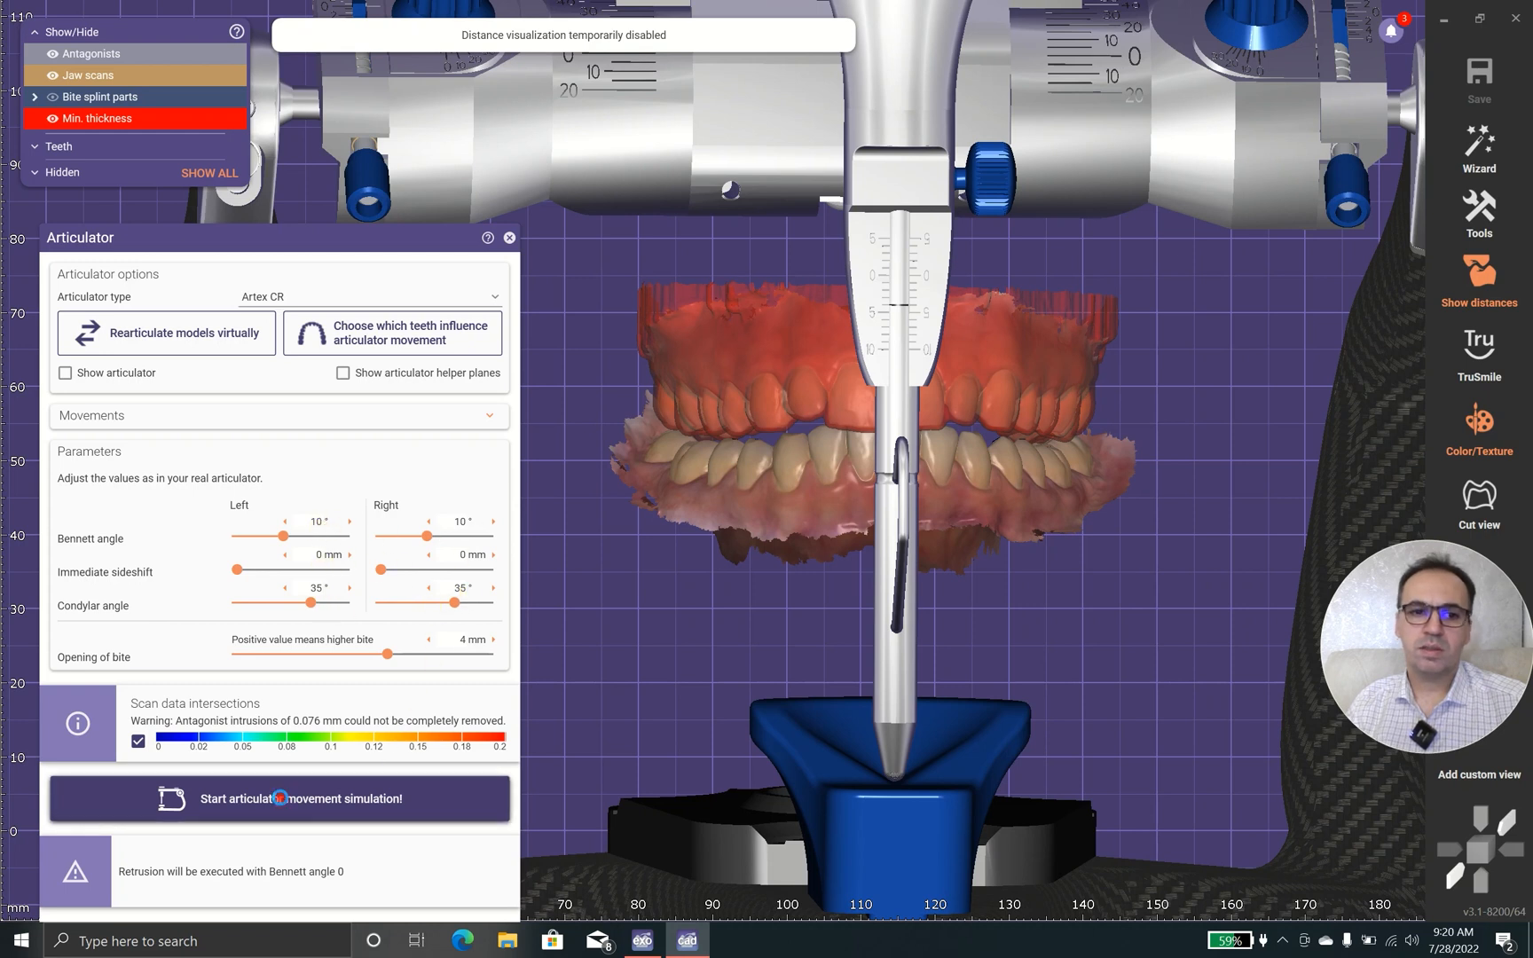
click(278, 799)
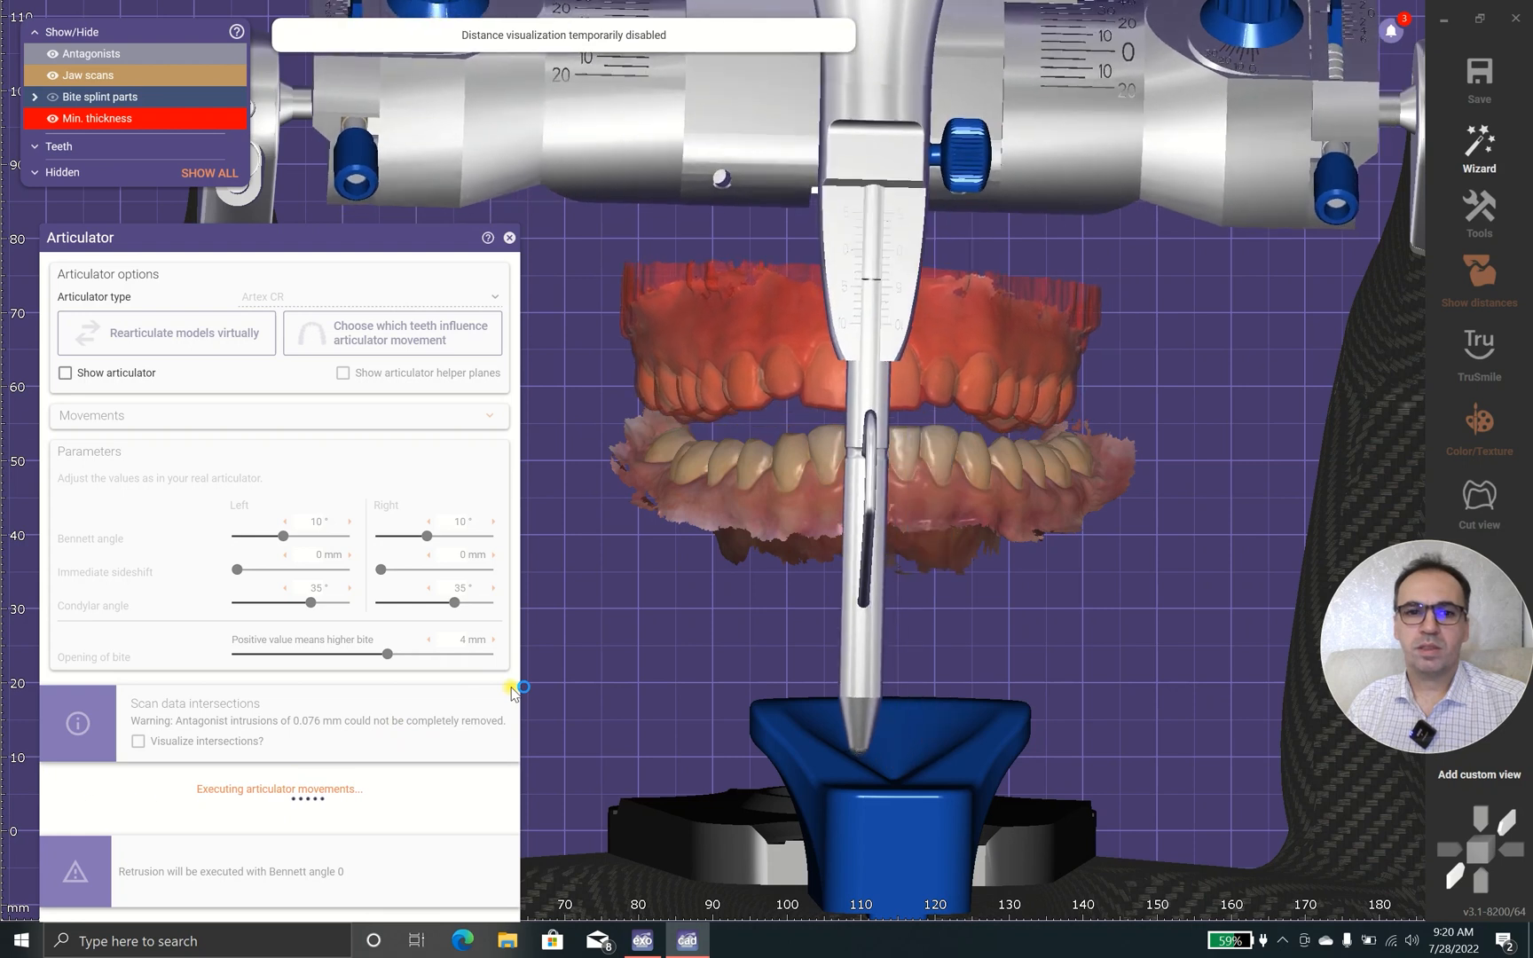
click(136, 742)
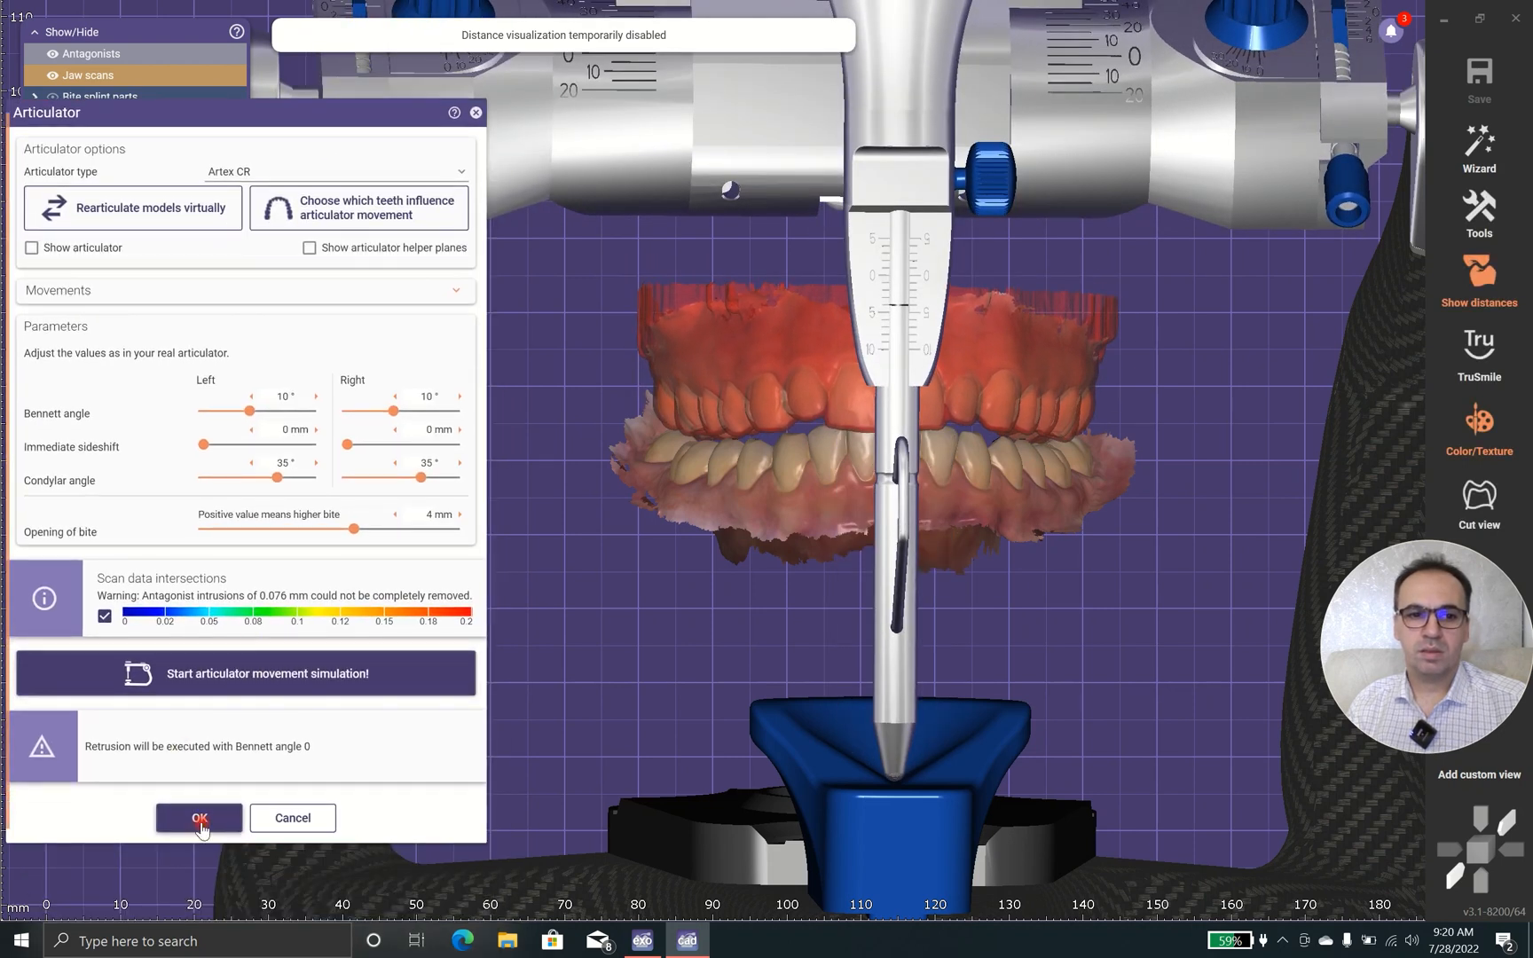
- Confirm the articulator with OK, return to the Wizard and advance to Design Bite Splint Top
click(199, 818)
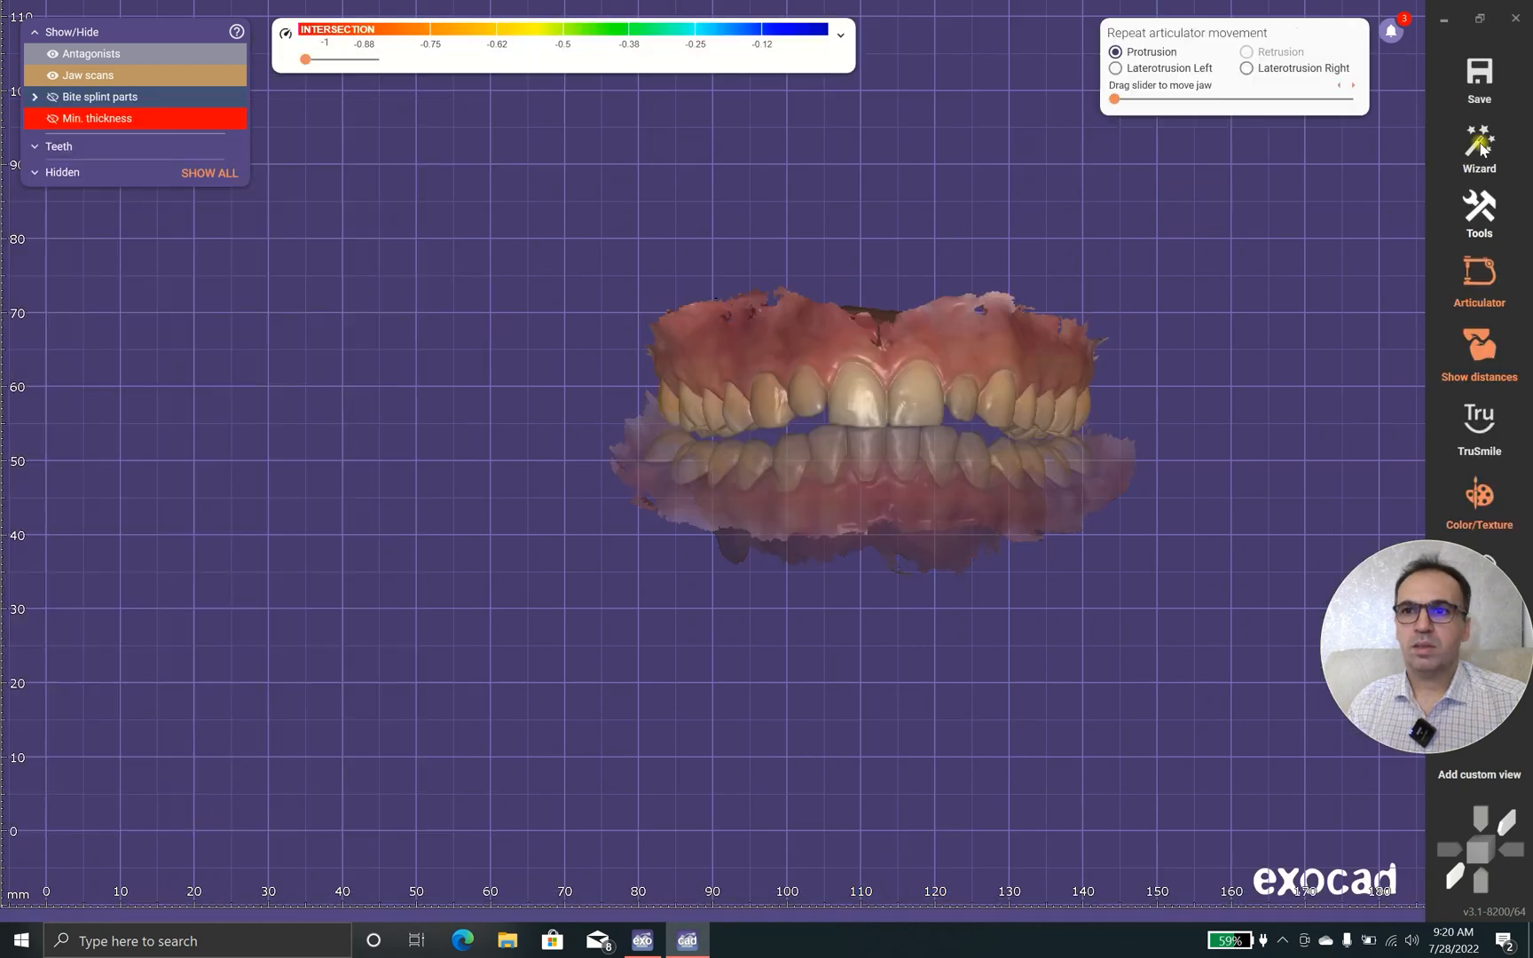
click(1481, 142)
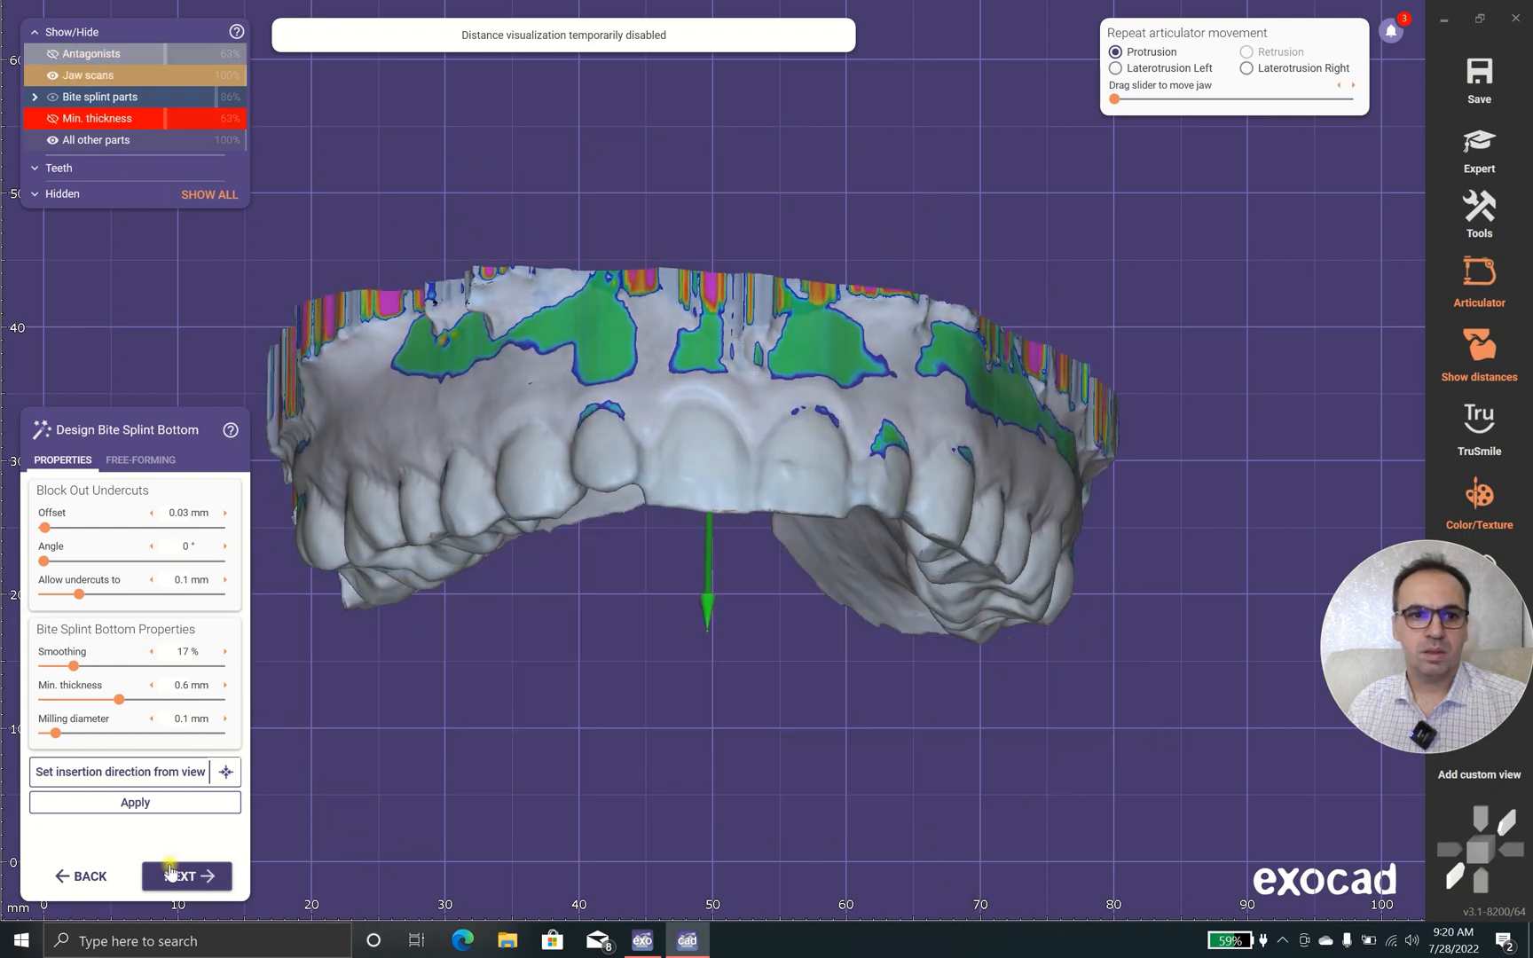
click(187, 877)
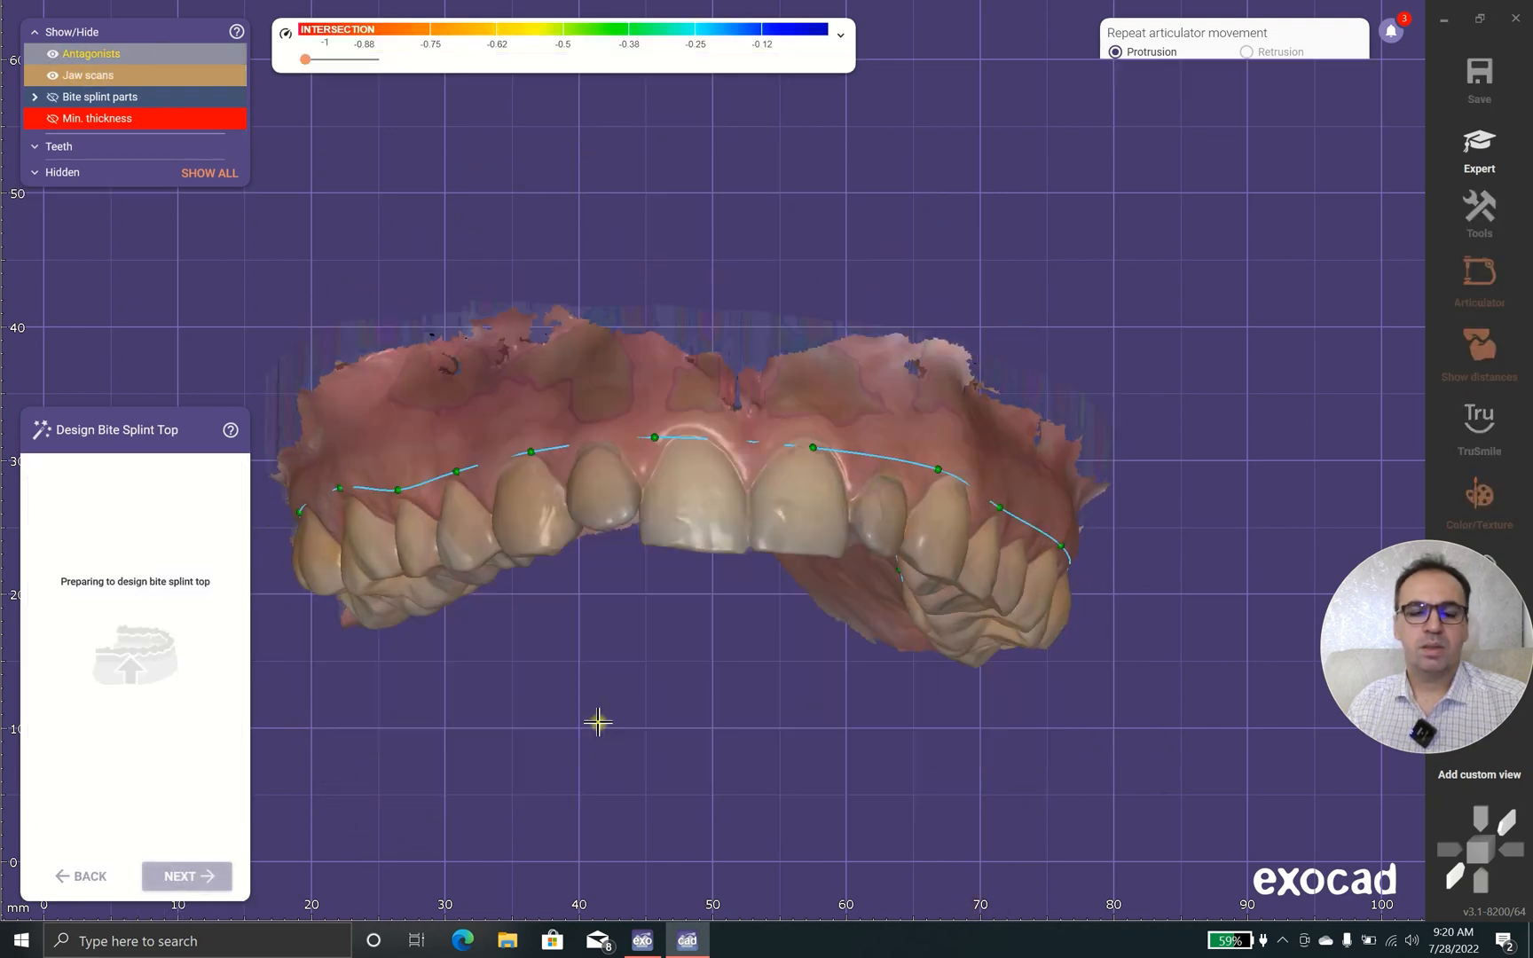
click(187, 877)
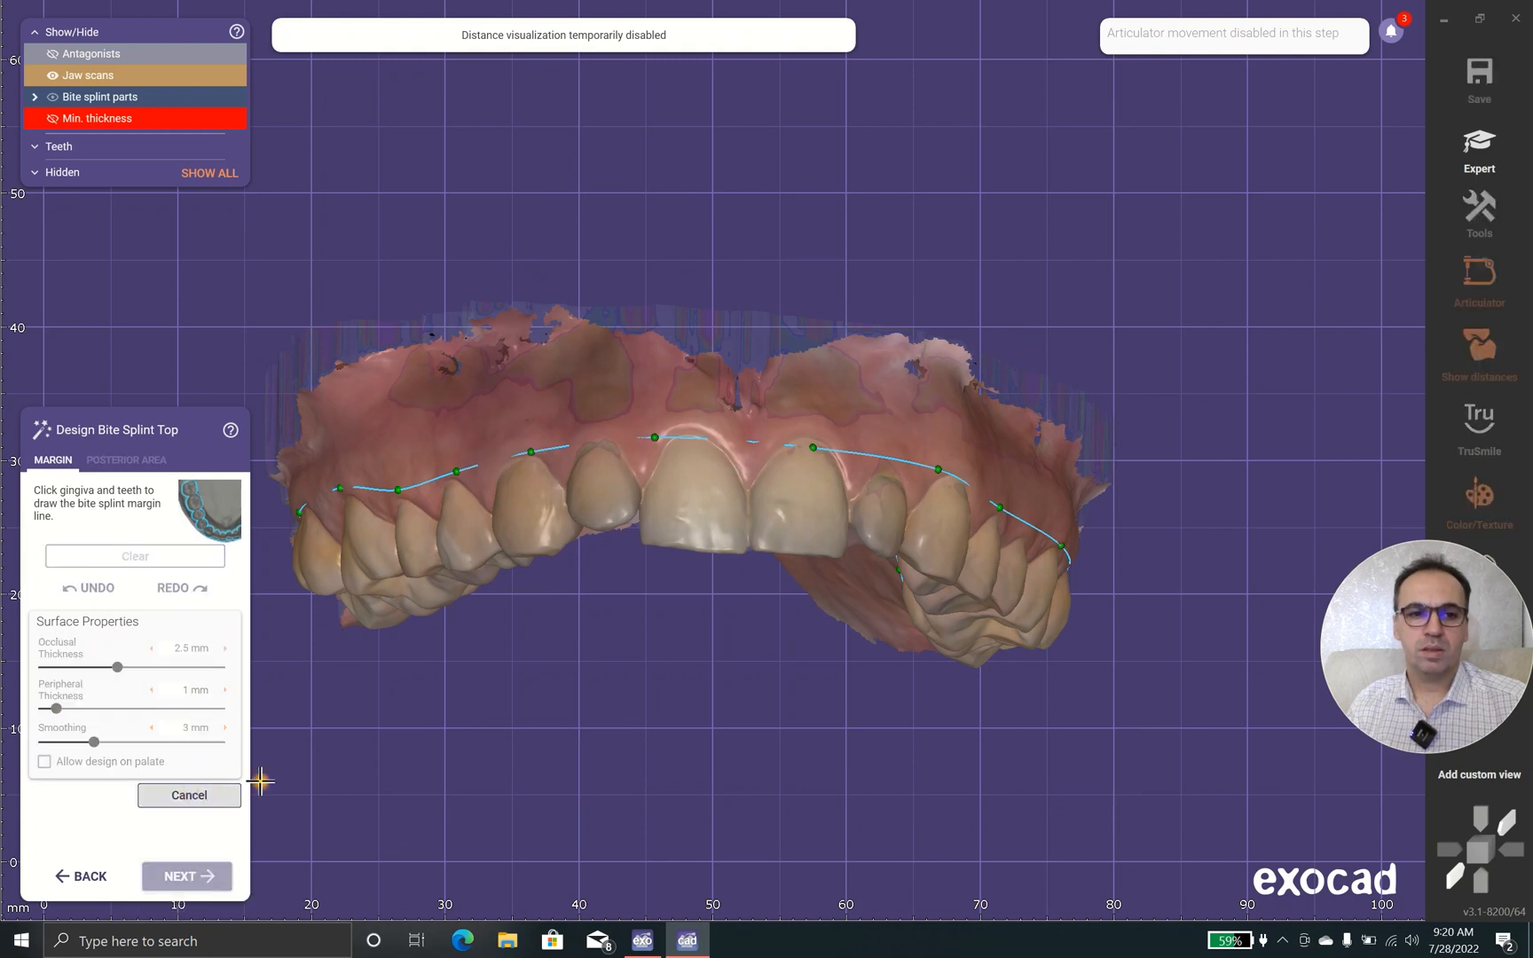